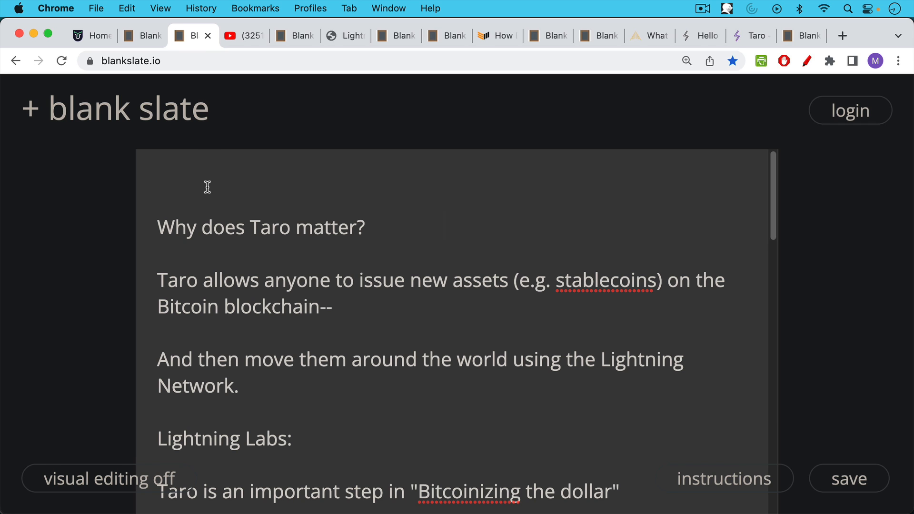
Scroll the Taro note from 'Why does Taro matter?' down to Michael Saylor's four-point killer-app list.
scroll("down", 3)
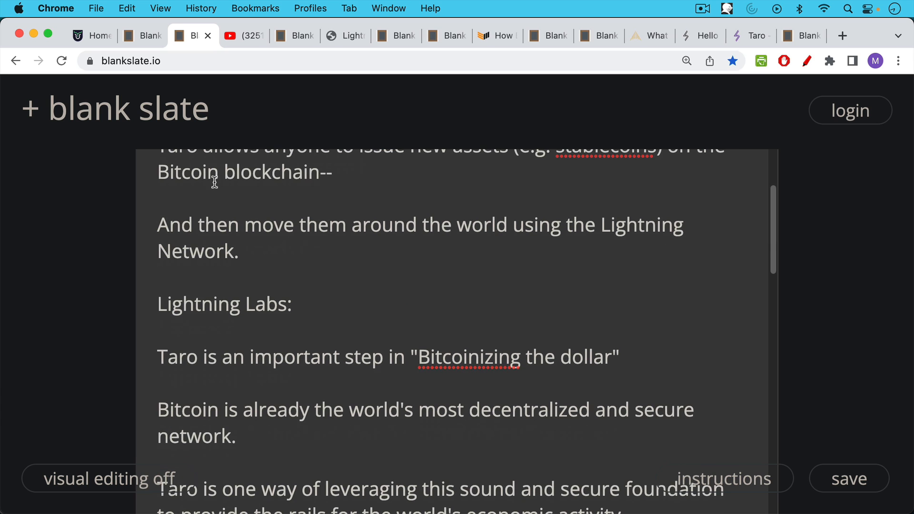
mouse_move(259, 242)
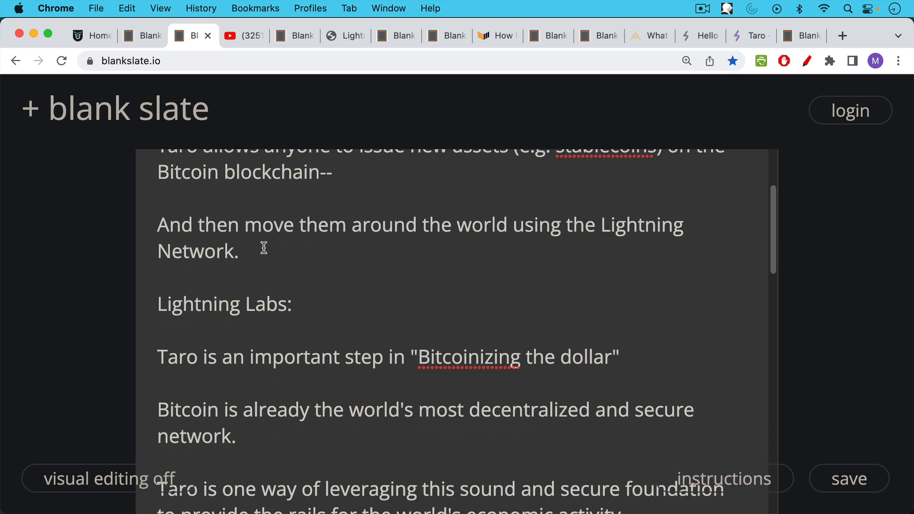
mouse_move(269, 246)
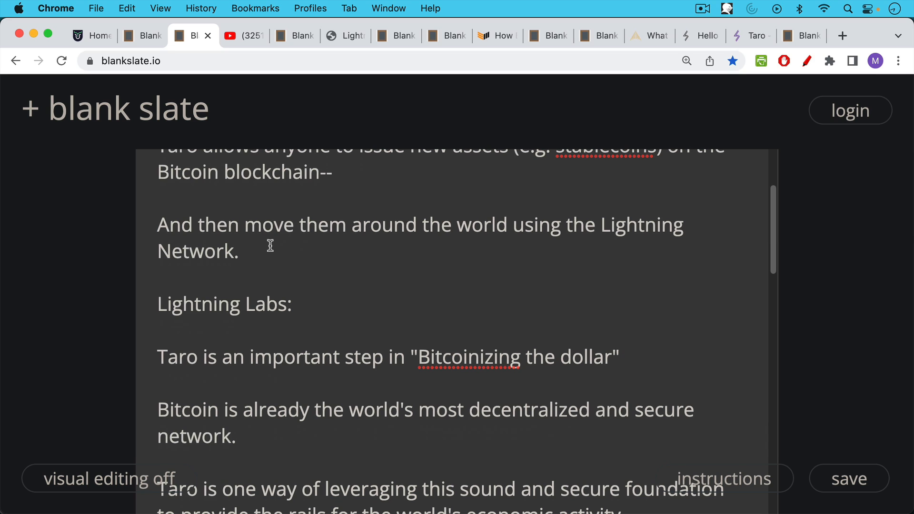
mouse_move(294, 259)
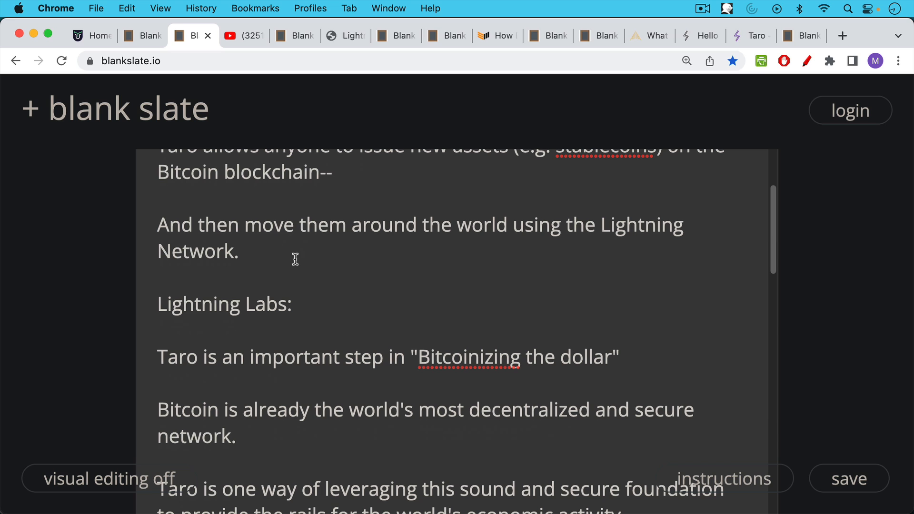
mouse_move(292, 266)
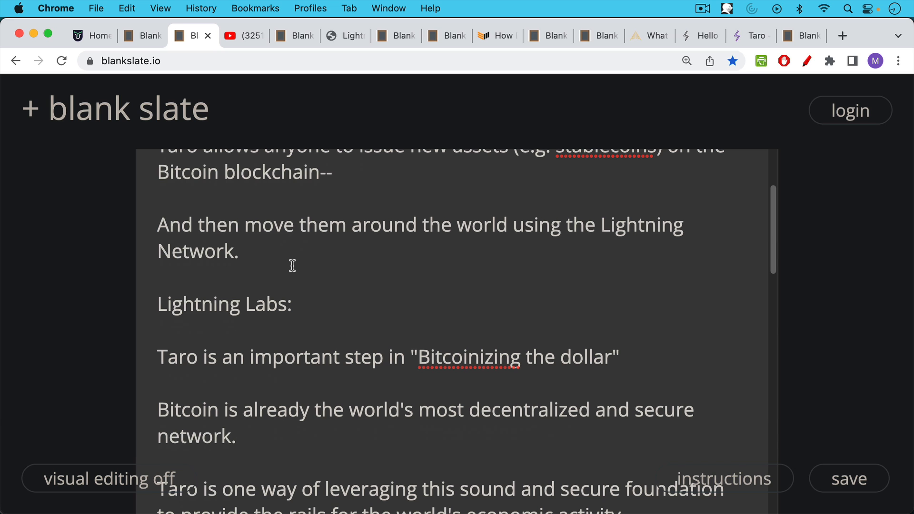
scroll("down", 3)
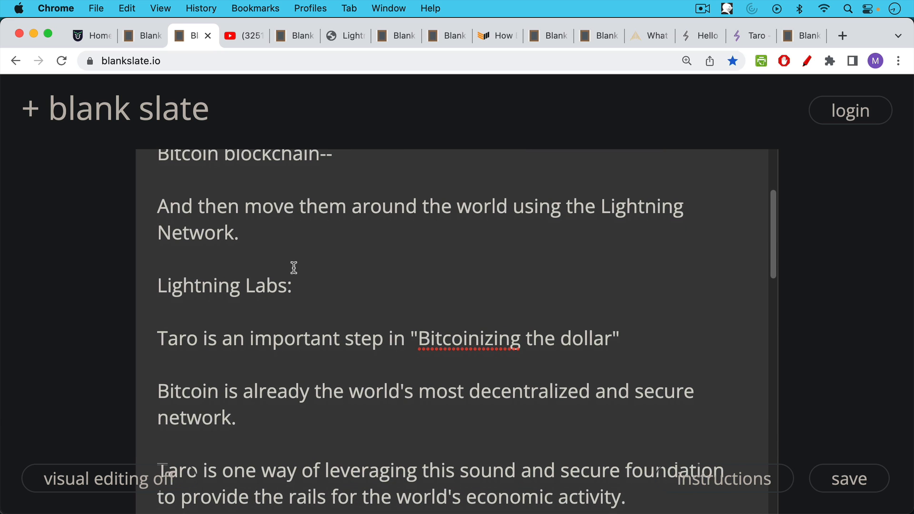
mouse_move(295, 259)
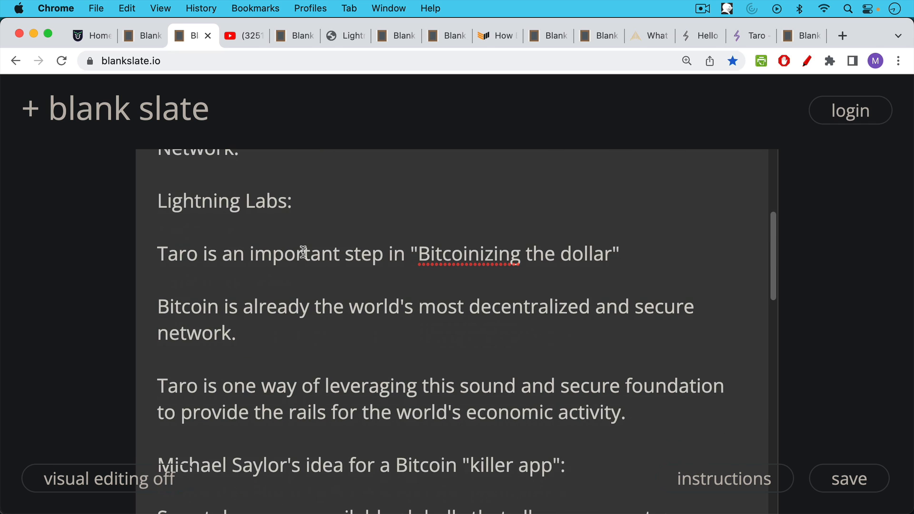
mouse_move(302, 278)
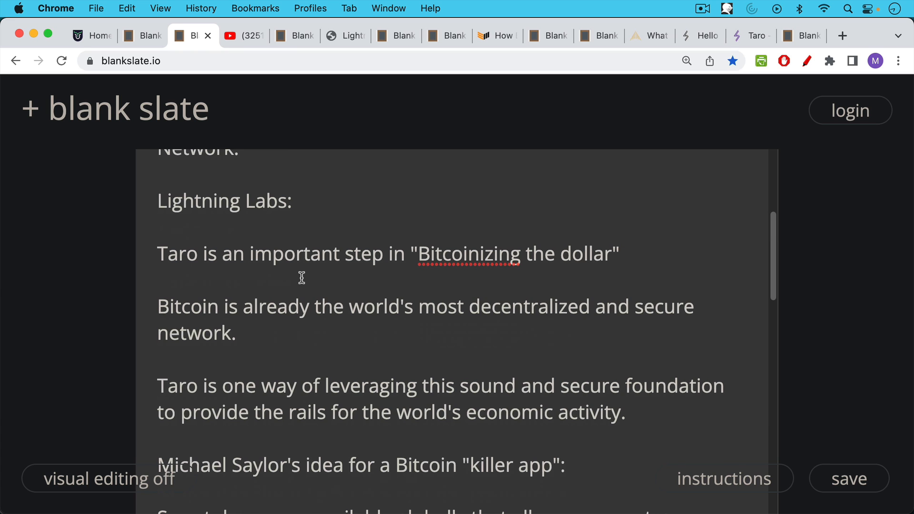
scroll("down", 3)
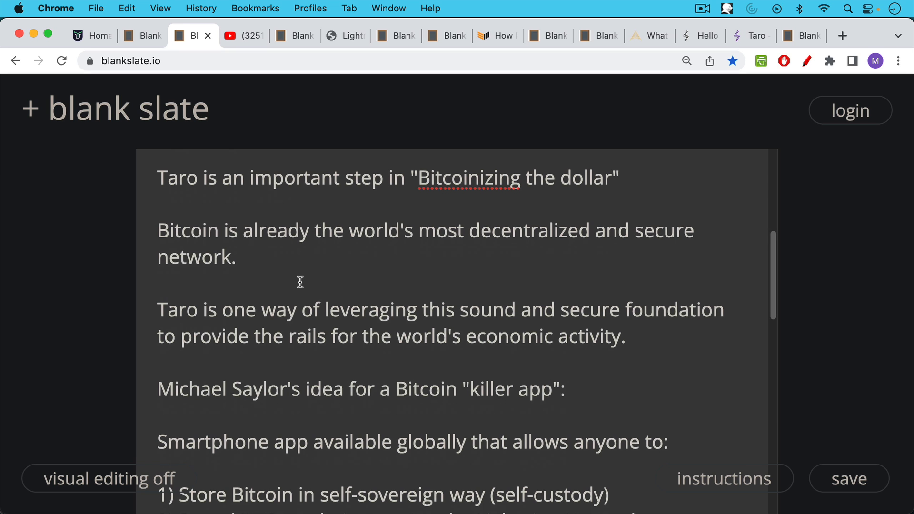
scroll("down", 3)
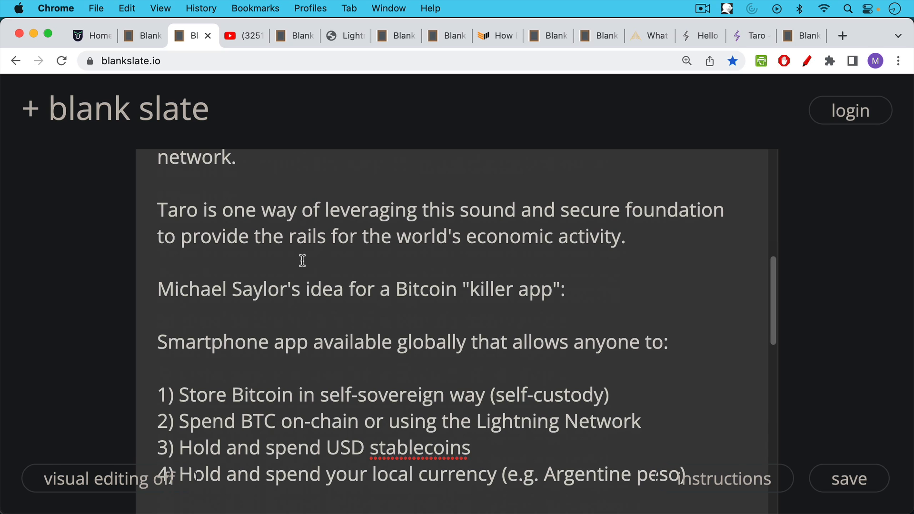
mouse_move(300, 280)
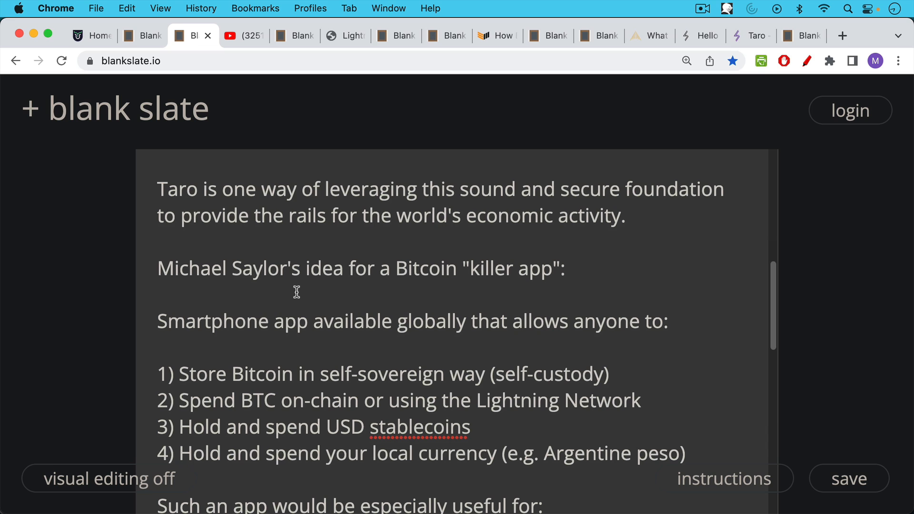
mouse_move(297, 281)
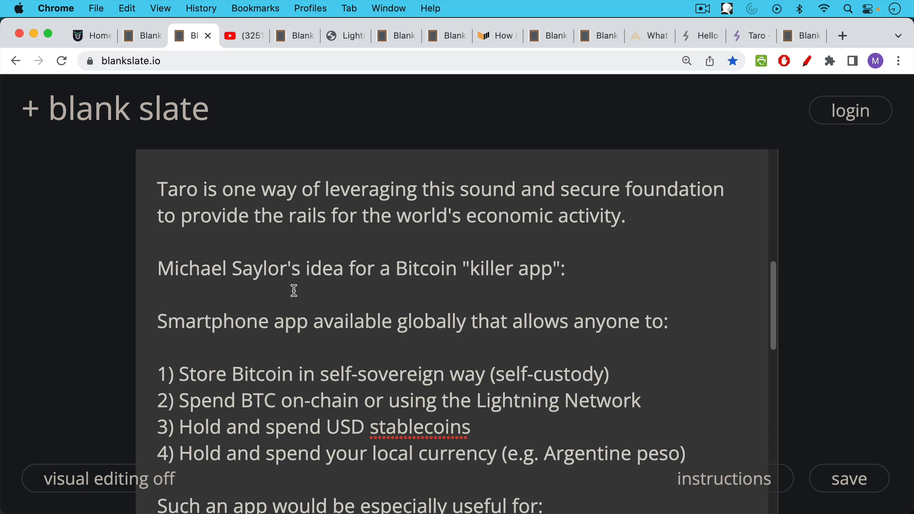
Scroll the Taro note to its closing 'Watch this video first' line.
scroll("down", 3)
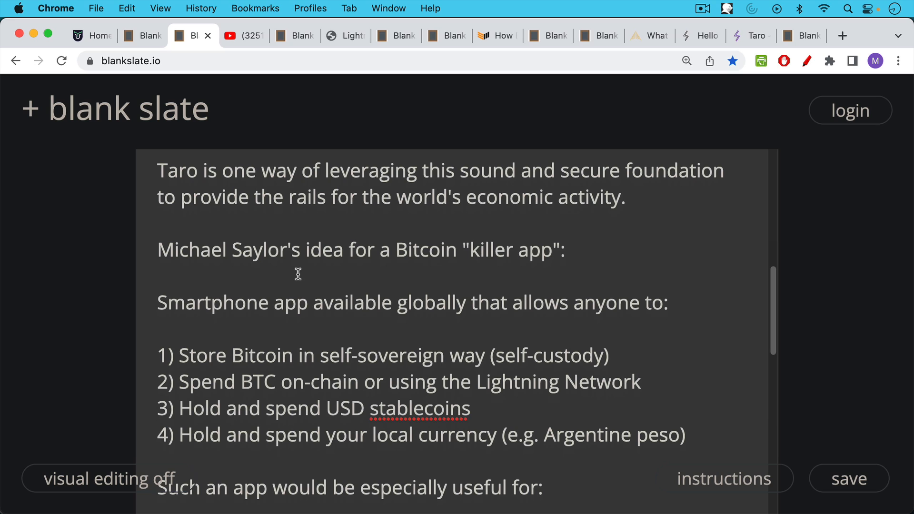
mouse_move(316, 286)
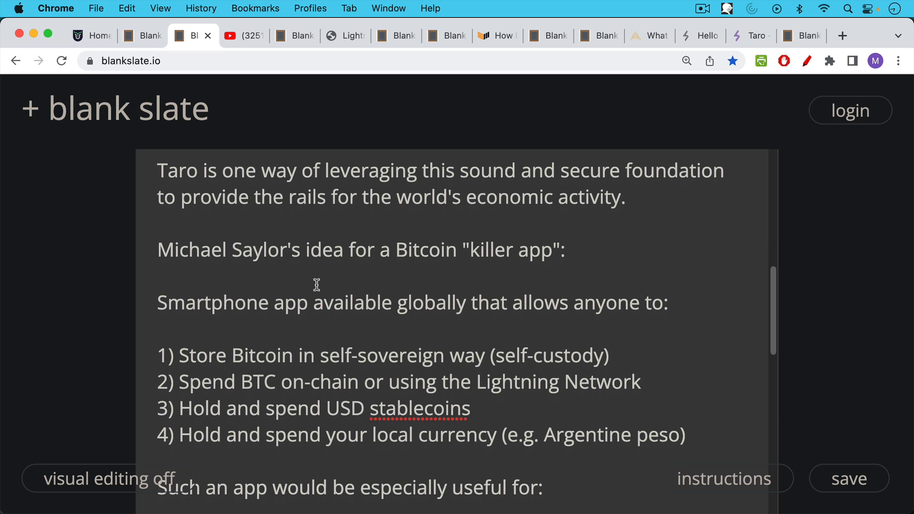
scroll("down", 3)
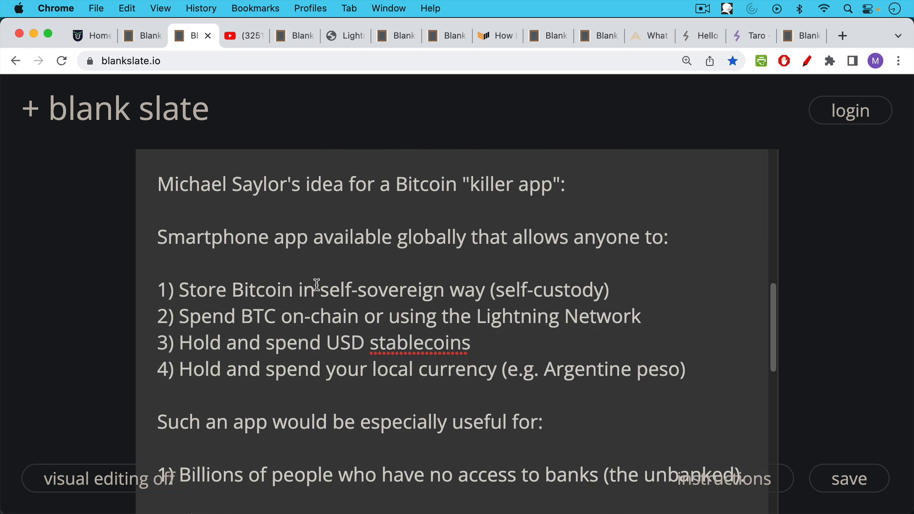
scroll("down", 3)
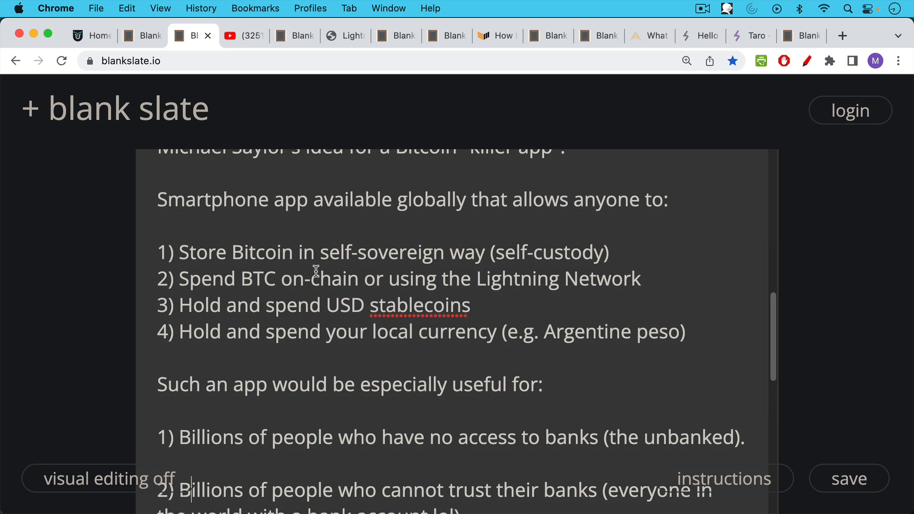
mouse_move(317, 275)
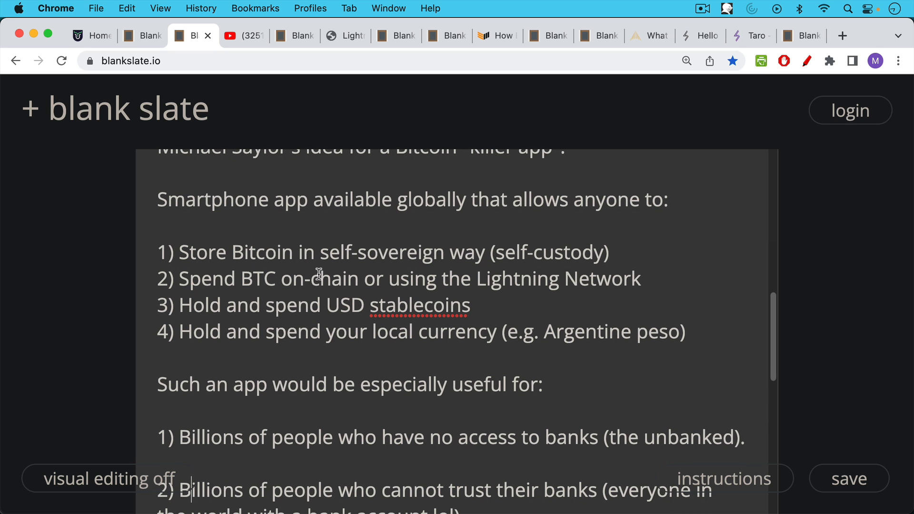
scroll("down", 3)
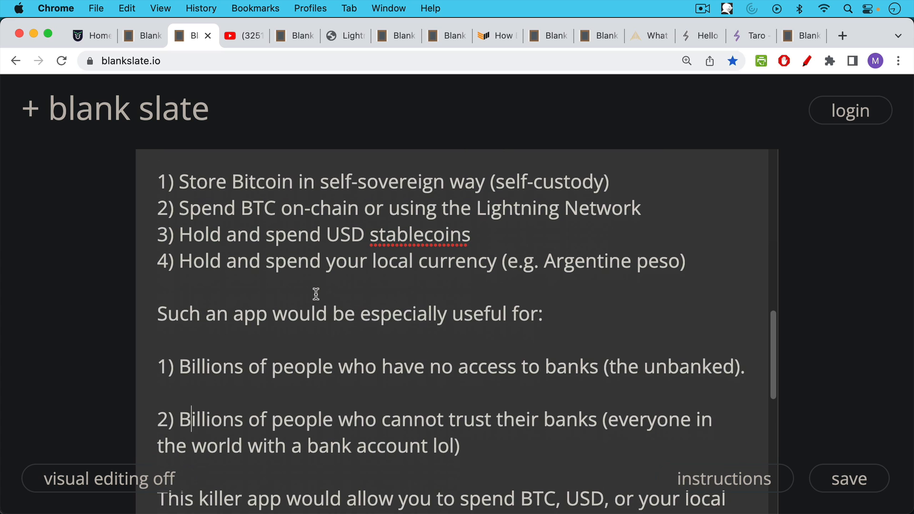
mouse_move(315, 269)
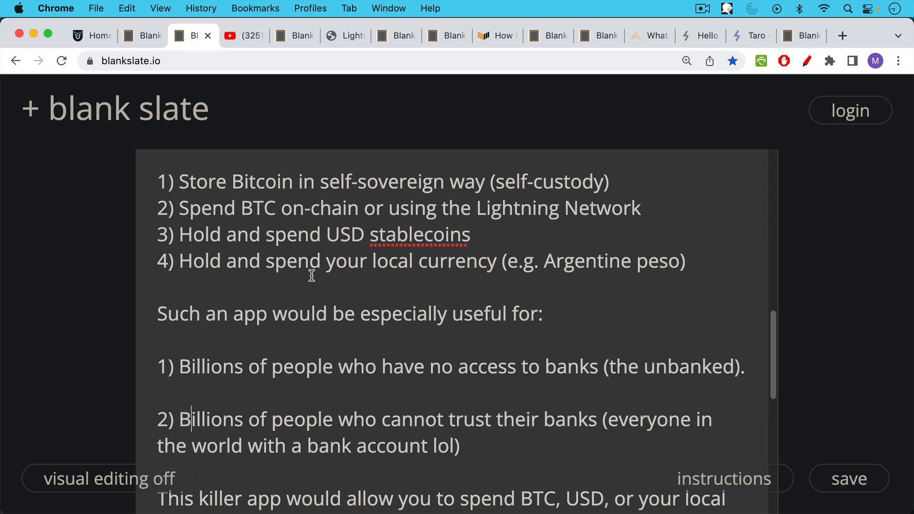
scroll("down", 3)
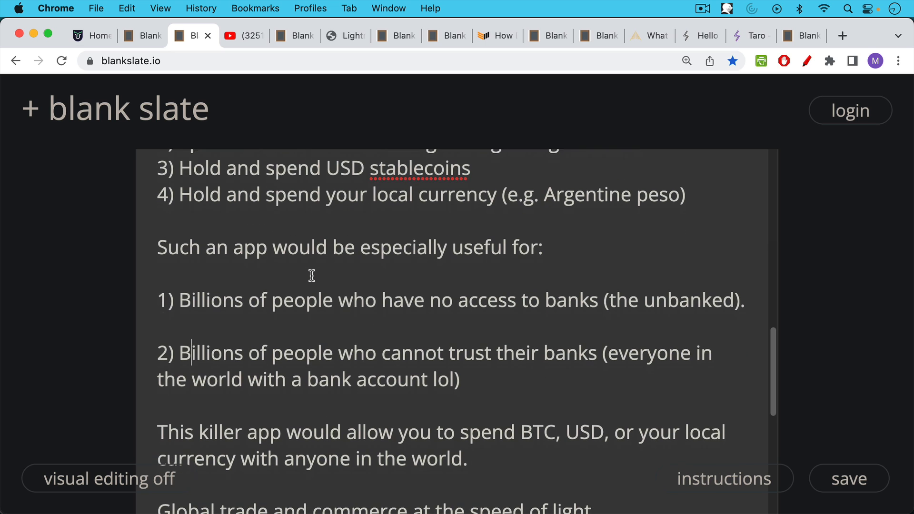
scroll("down", 3)
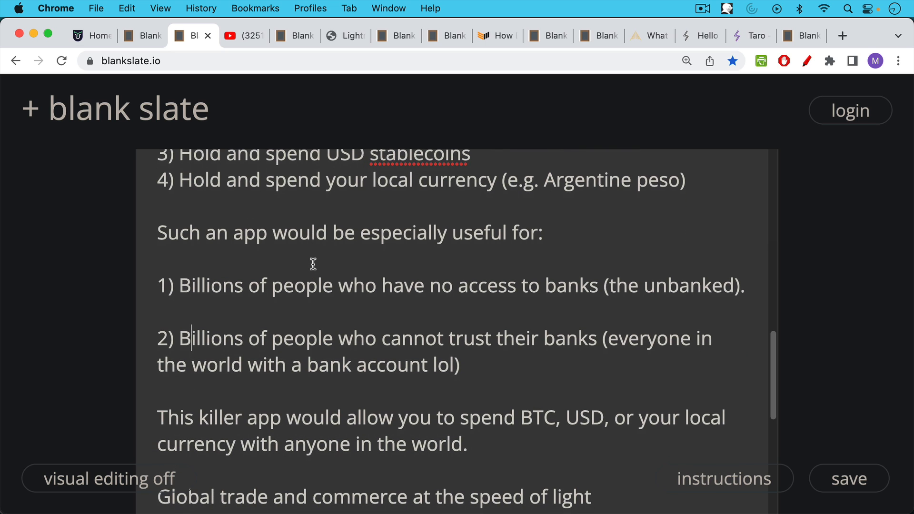
mouse_move(313, 289)
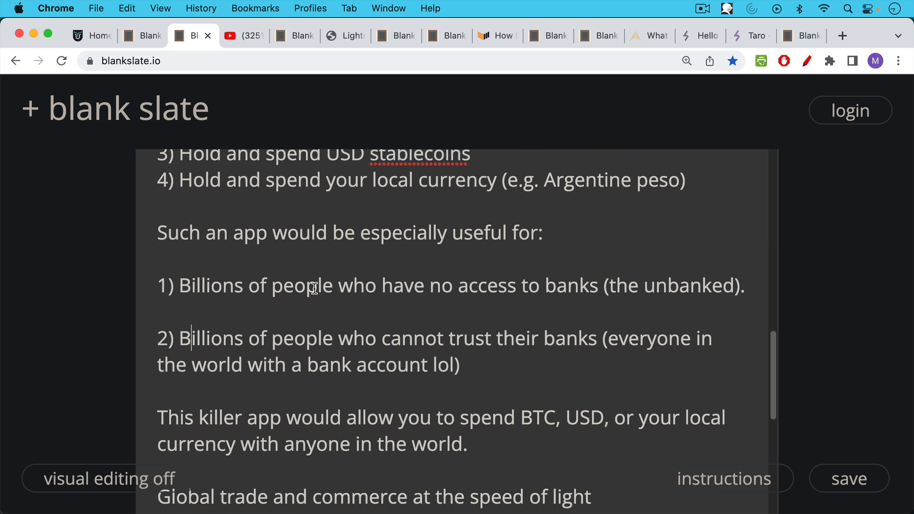
scroll("down", 3)
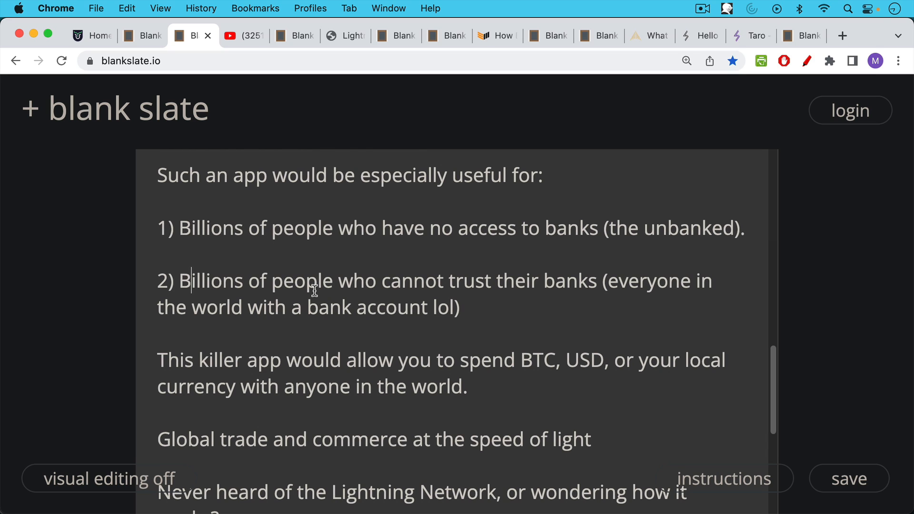
scroll("down", 3)
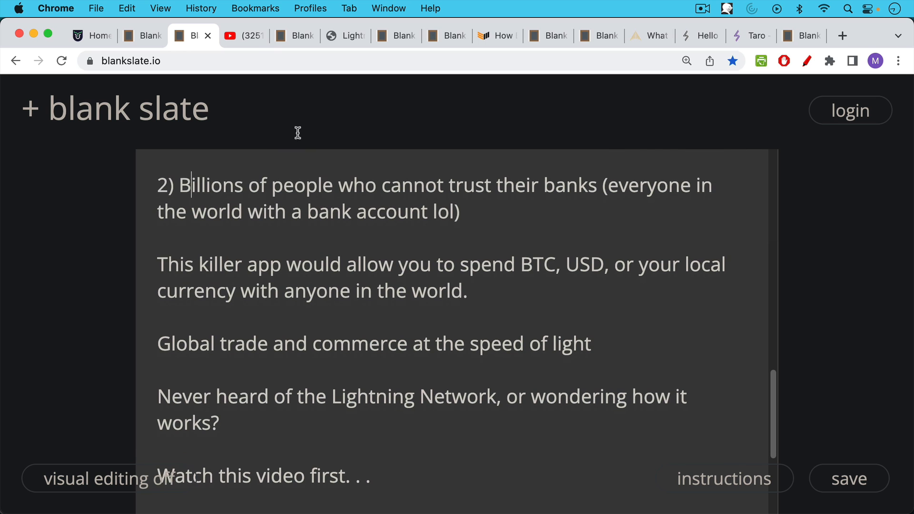
Switch to the YouTube tab showing The Lightning Network Made Easy video.
left_click(239, 35)
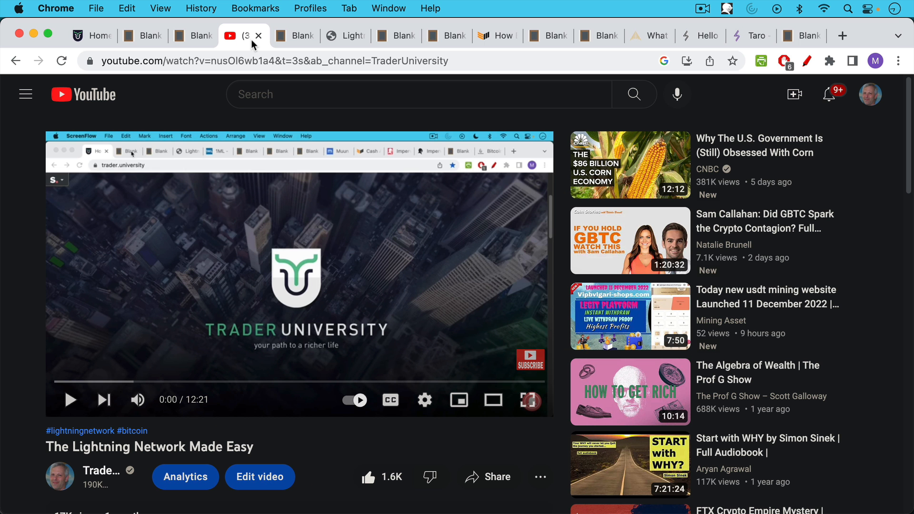
Show the Sidenote note rebutting the Lightning vaporware claim, scrolled to 'Take a look at this map'.
left_click(294, 35)
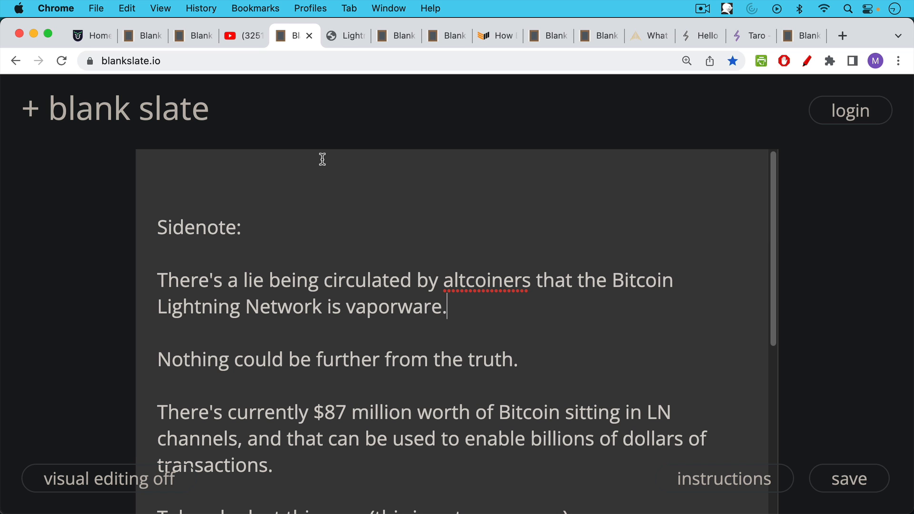
scroll("down", 3)
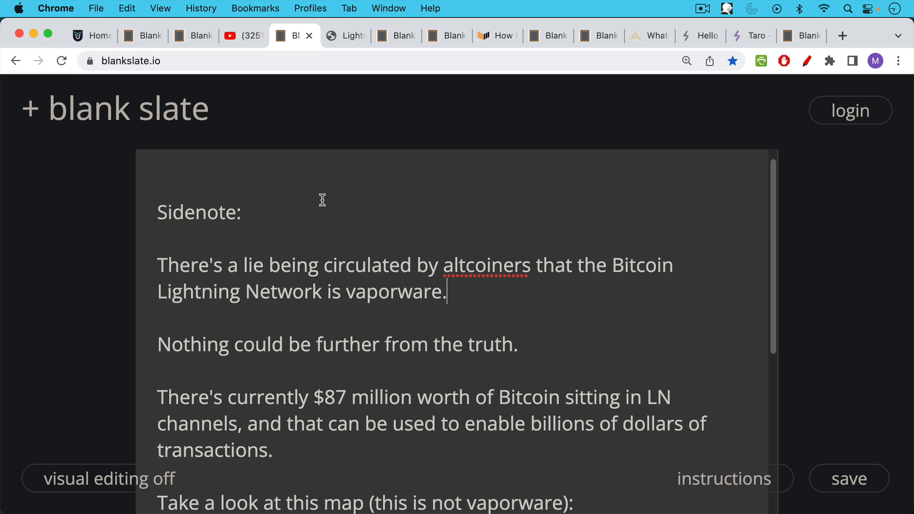
scroll("down", 3)
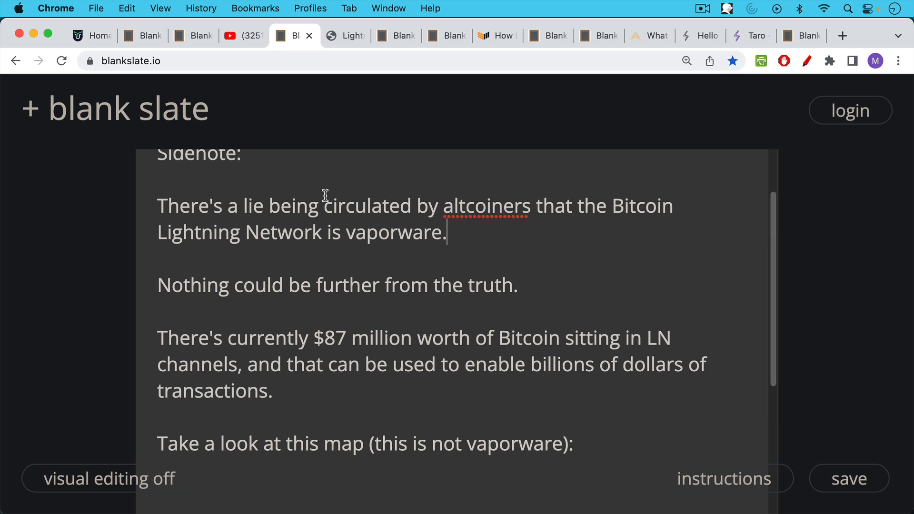
mouse_move(338, 98)
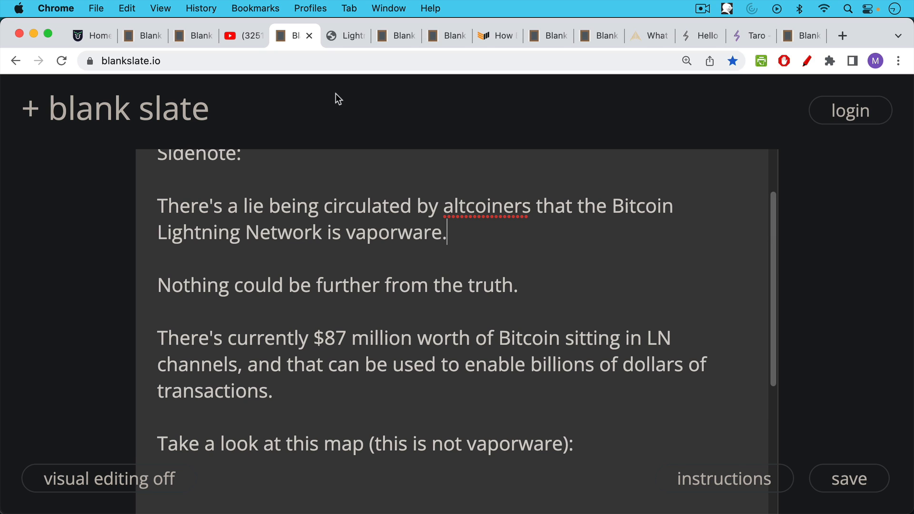
mouse_move(342, 133)
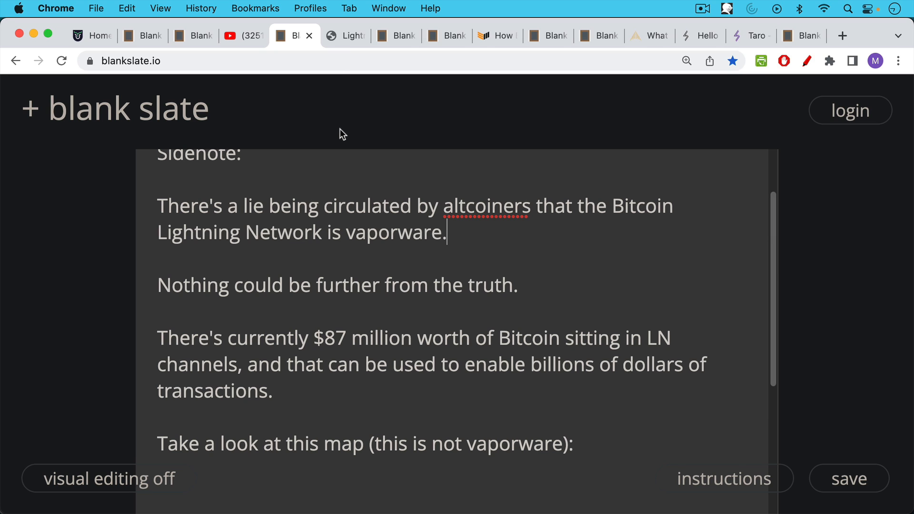
left_click(344, 35)
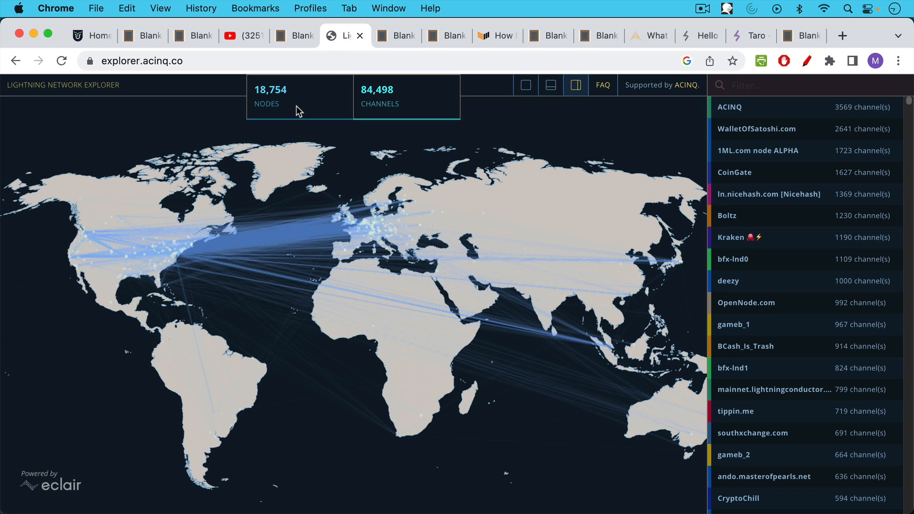
mouse_move(375, 120)
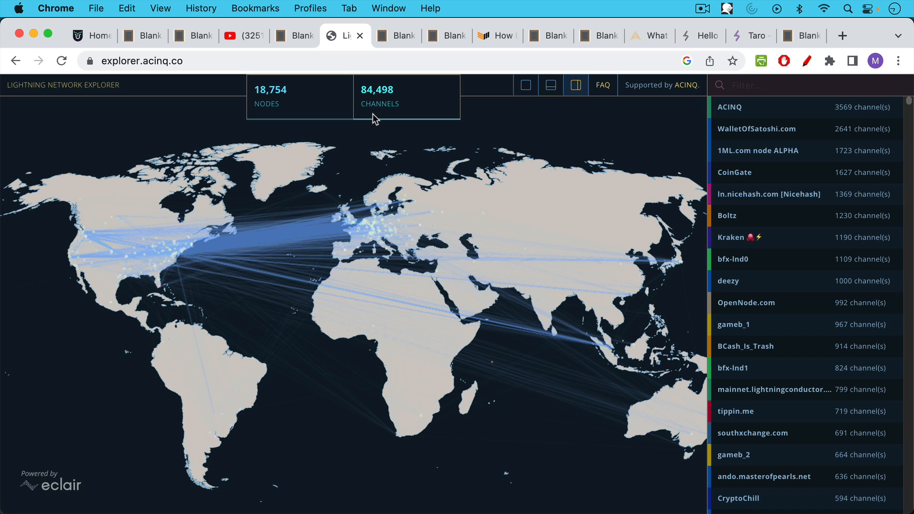
mouse_move(542, 201)
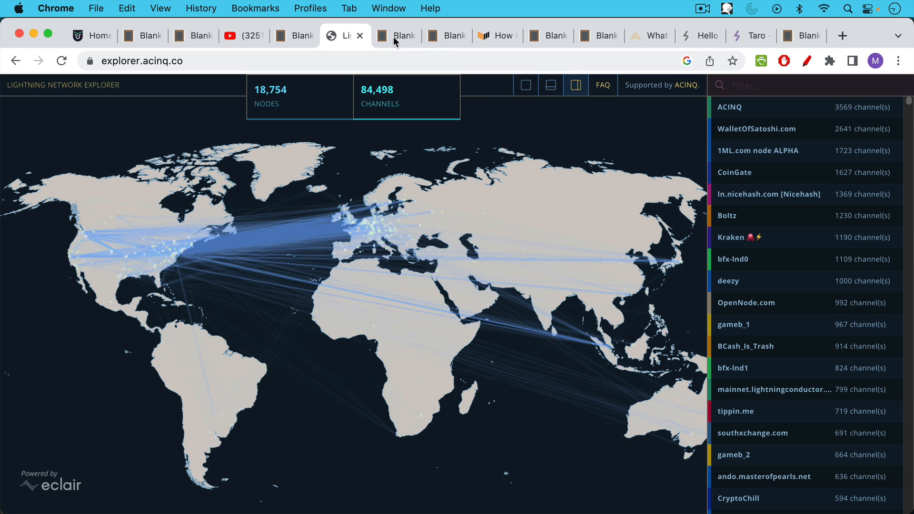
mouse_move(398, 40)
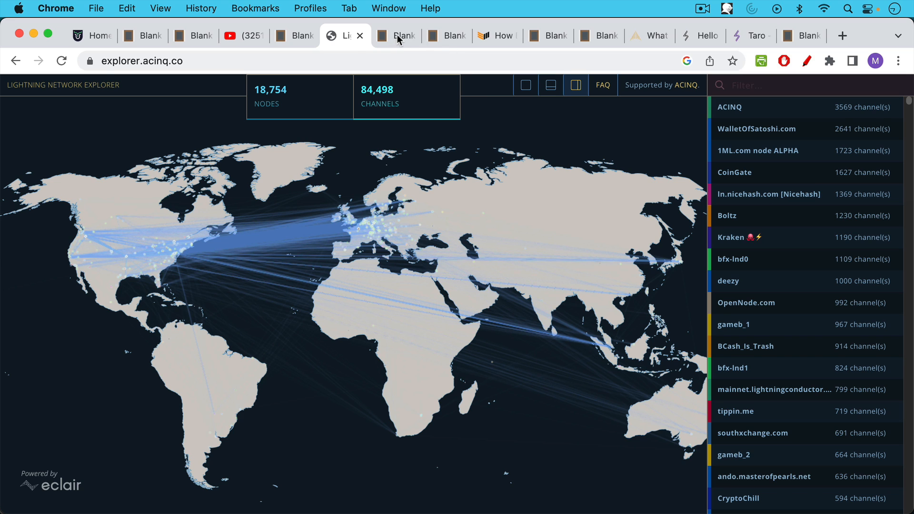
Show the 'What is Taro' note and scroll through it to the point about not adding blockchain bloat.
left_click(396, 35)
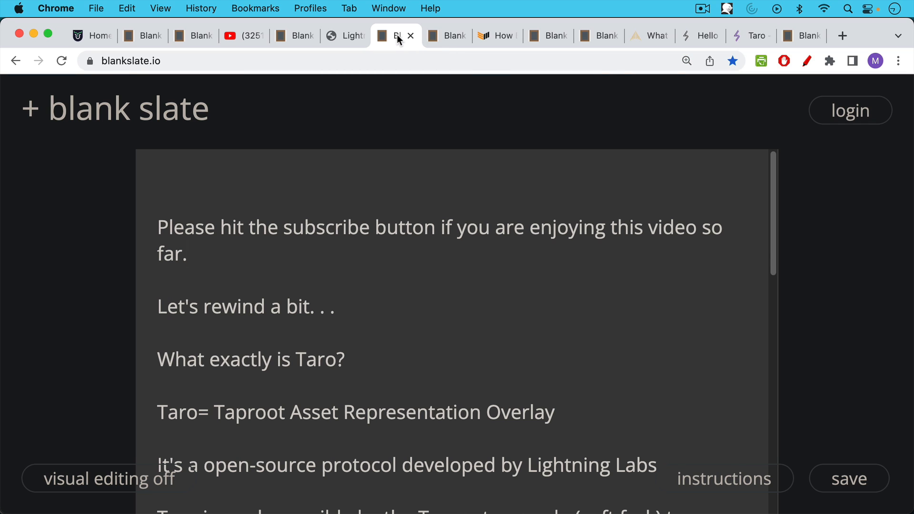
mouse_move(390, 146)
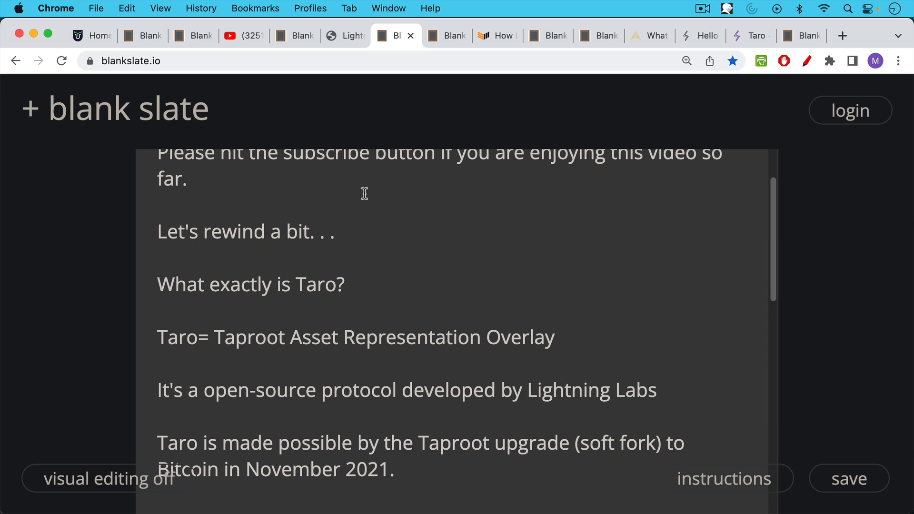
mouse_move(366, 180)
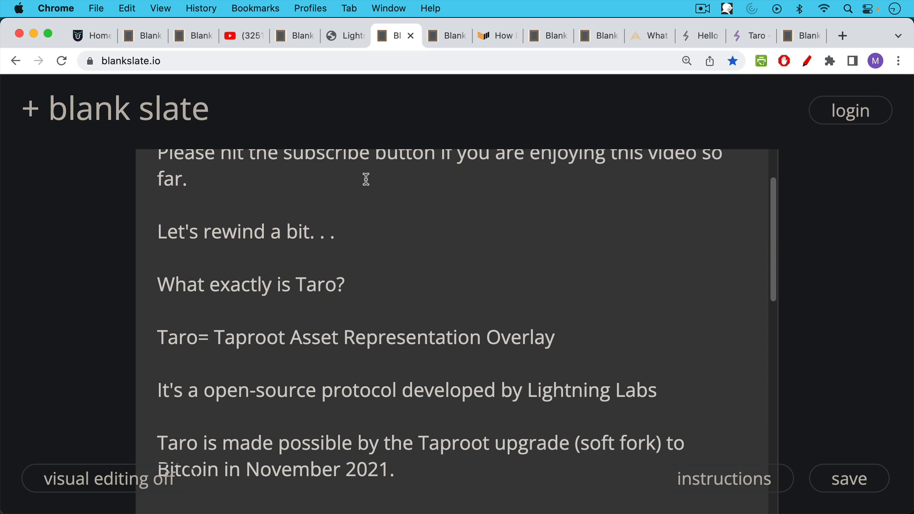
mouse_move(372, 233)
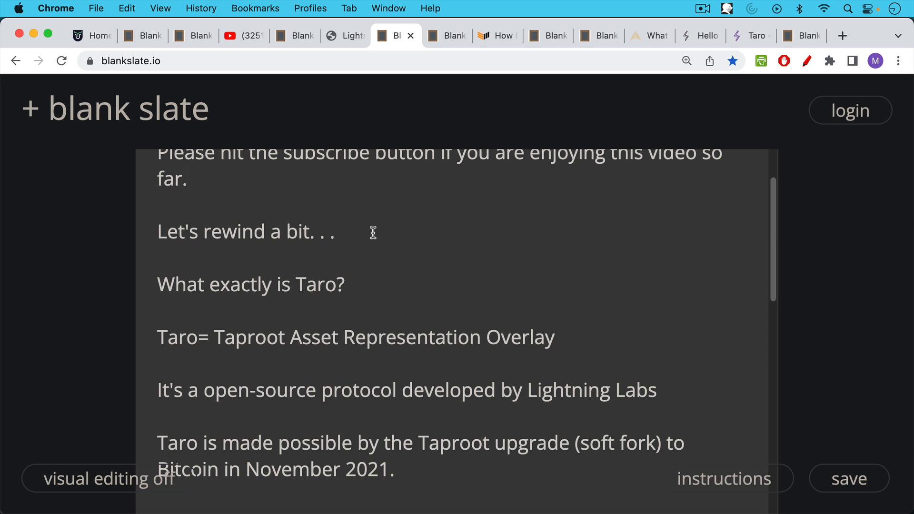
mouse_move(368, 210)
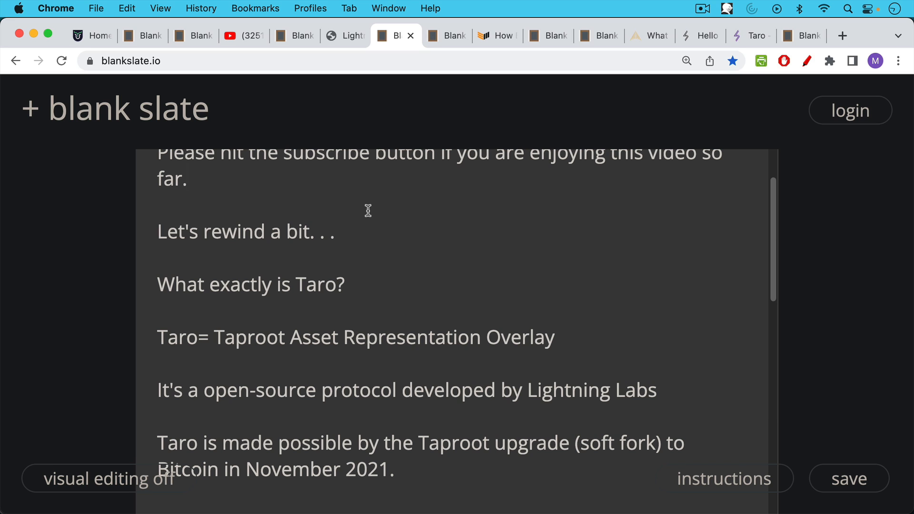
mouse_move(365, 223)
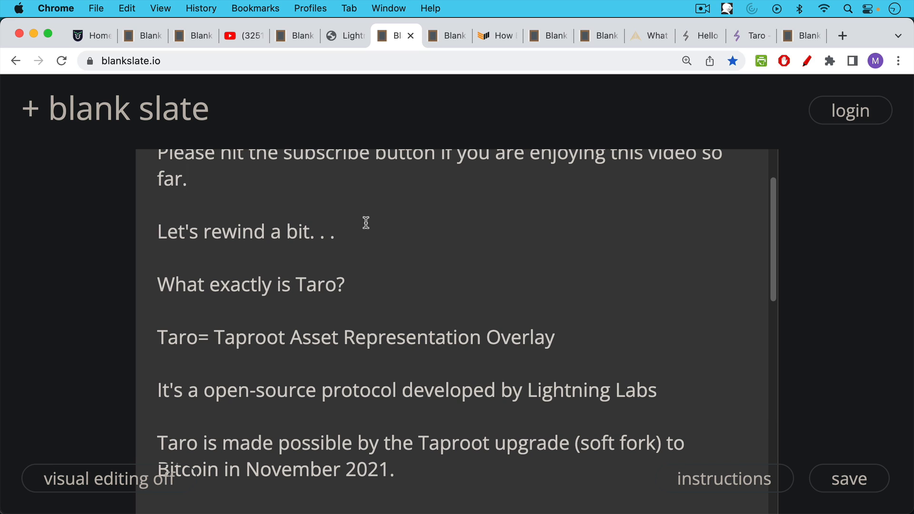
scroll("down", 3)
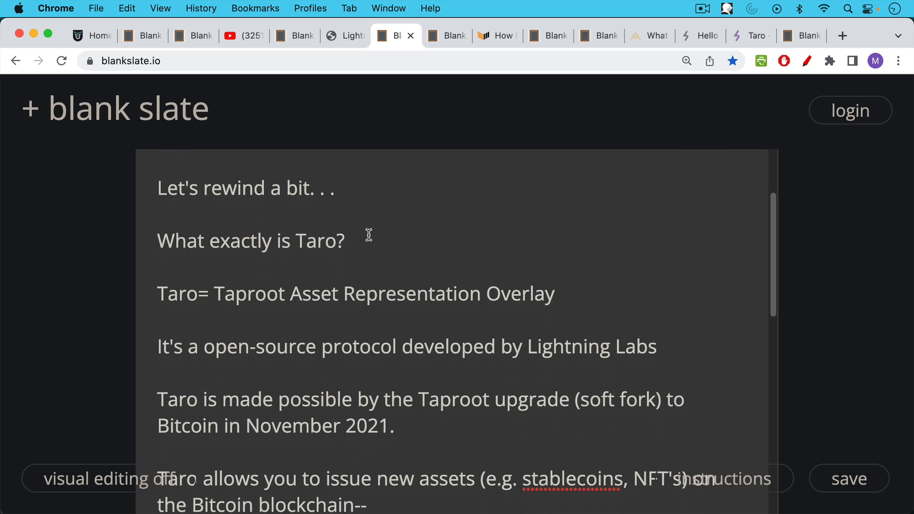
mouse_move(369, 223)
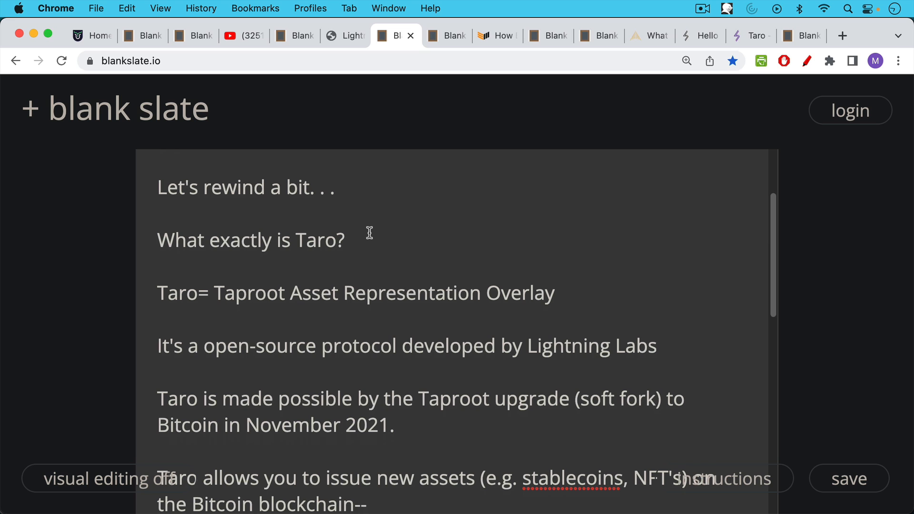
scroll("down", 3)
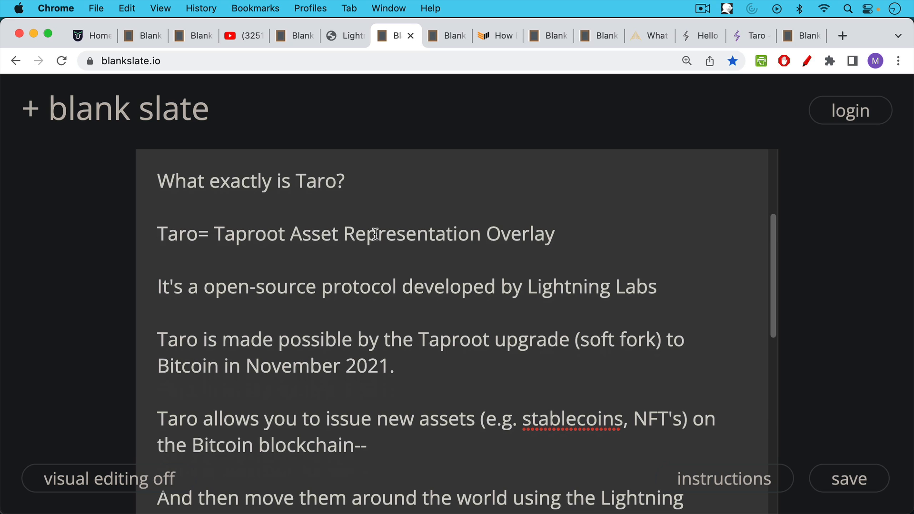
mouse_move(376, 232)
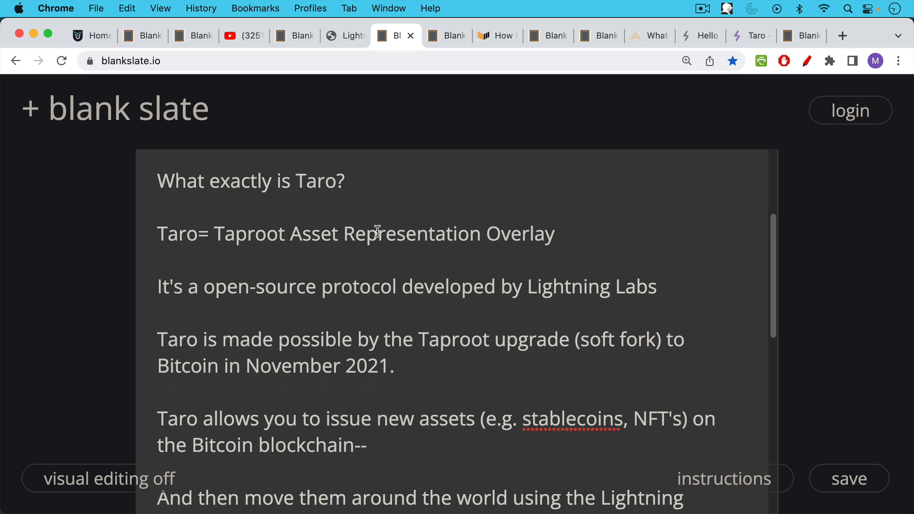
mouse_move(377, 226)
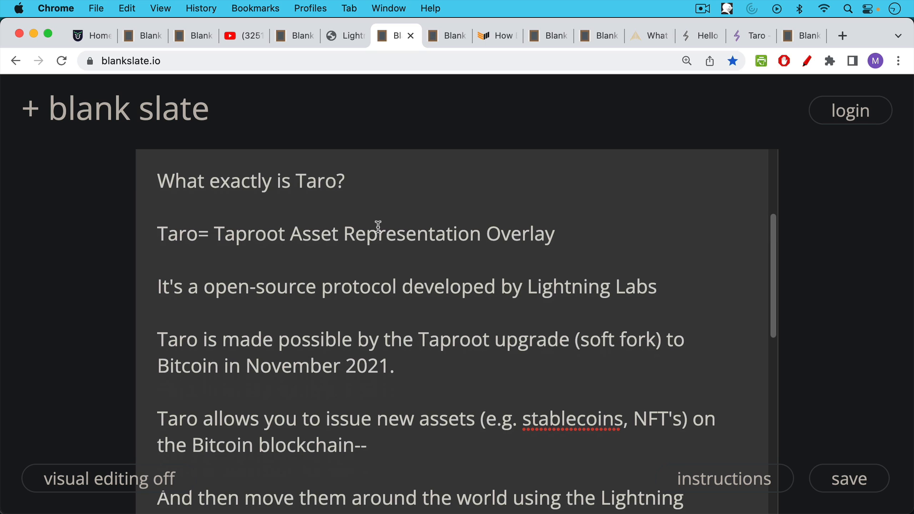
scroll("down", 3)
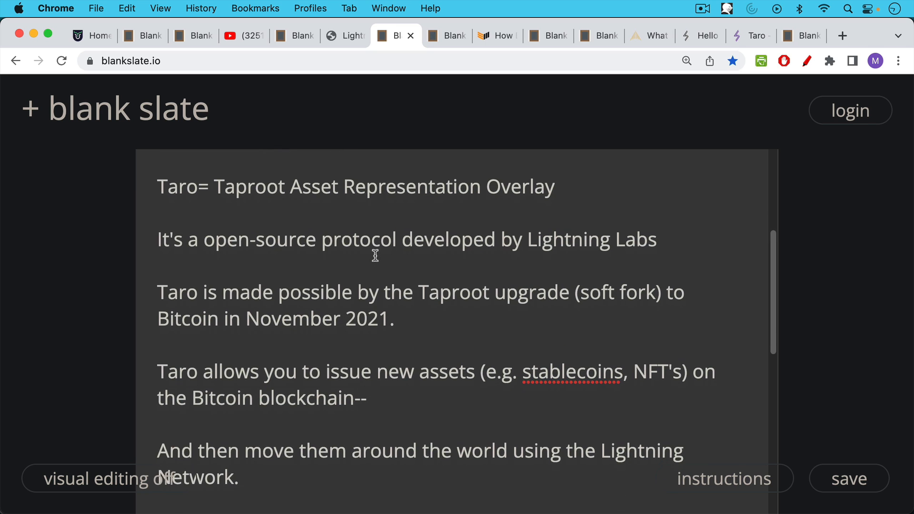
scroll("down", 3)
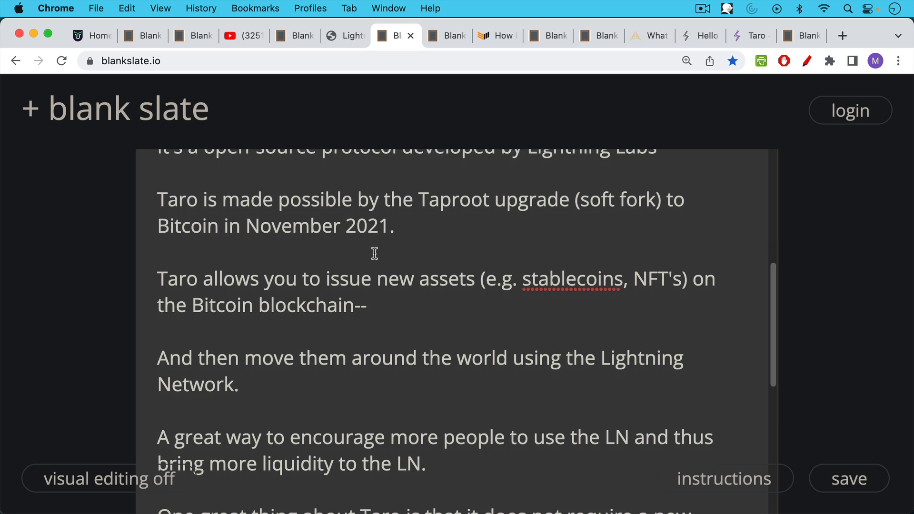
scroll("down", 3)
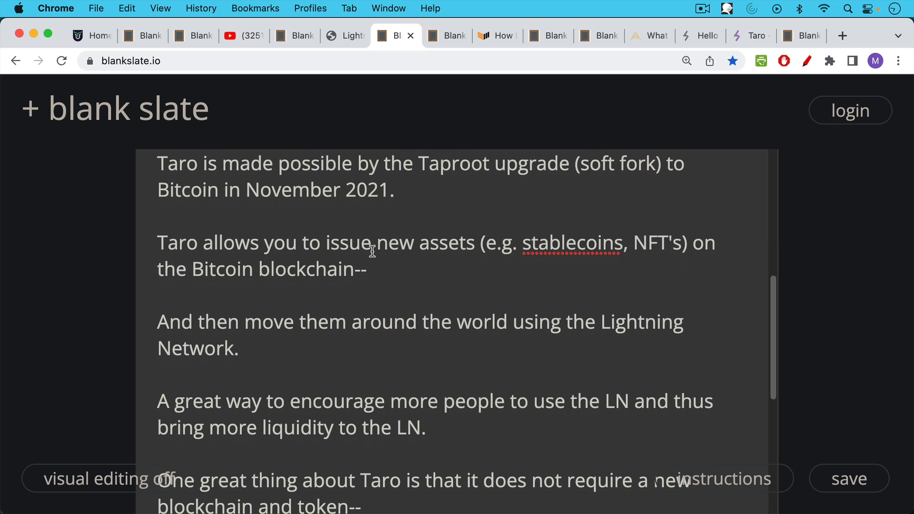
mouse_move(373, 251)
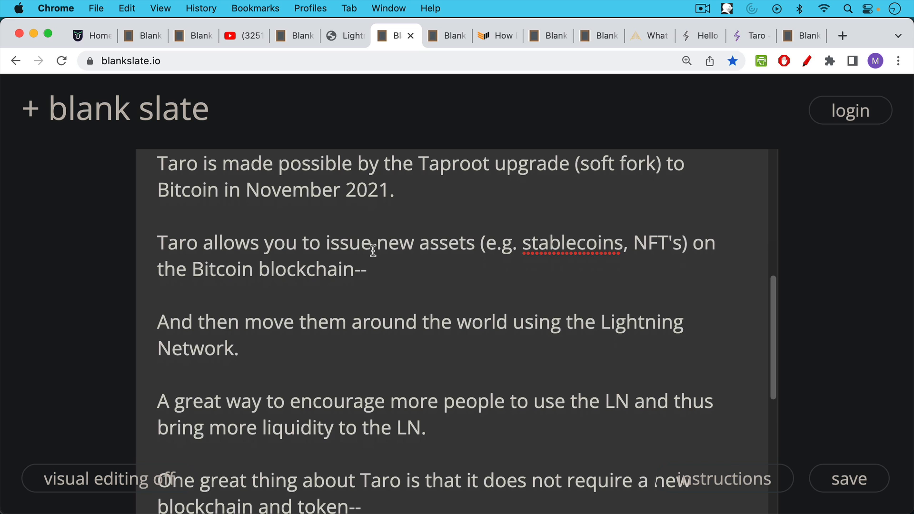
scroll("down", 3)
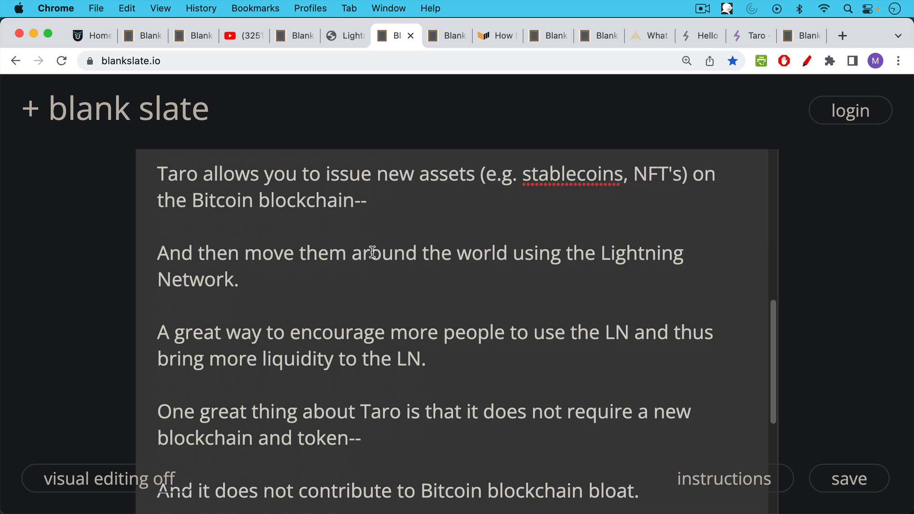
scroll("down", 3)
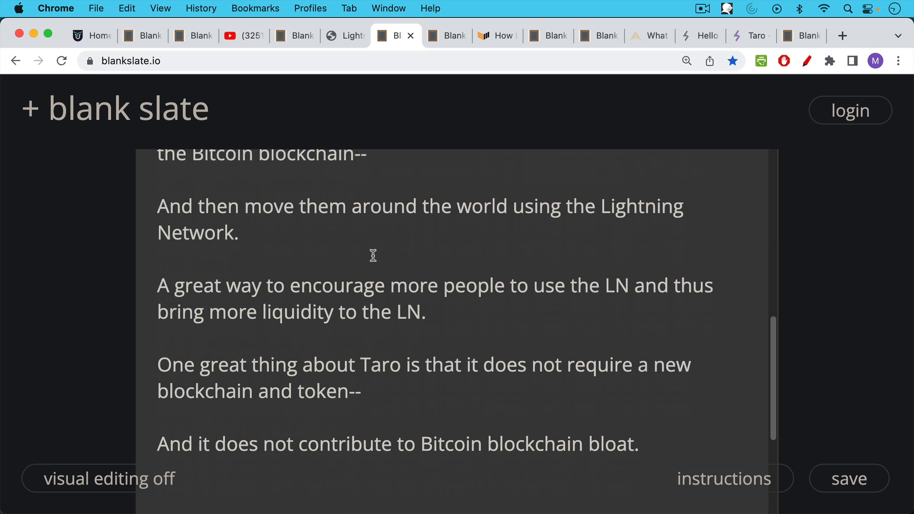
scroll("down", 3)
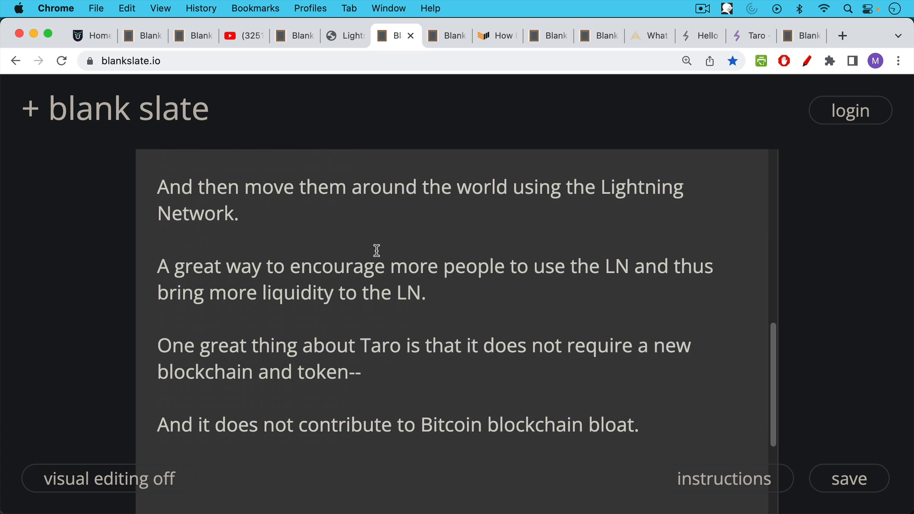
mouse_move(386, 212)
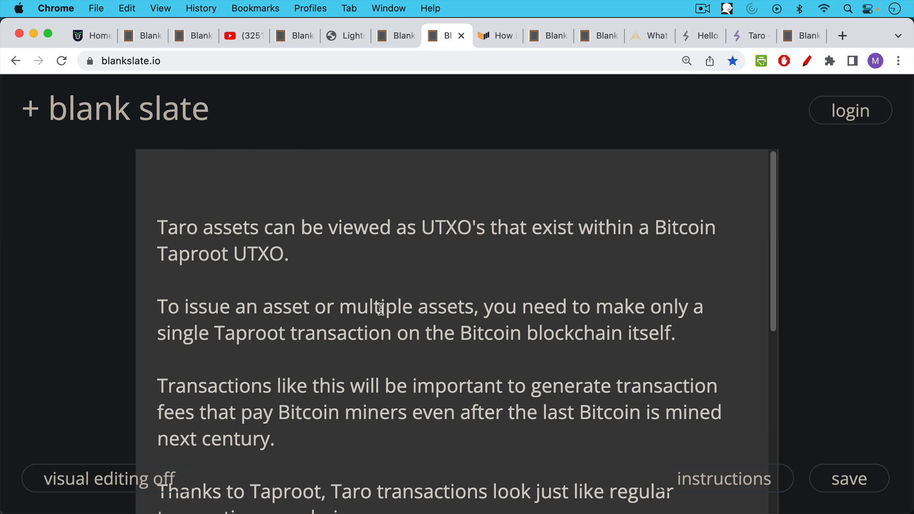
mouse_move(377, 287)
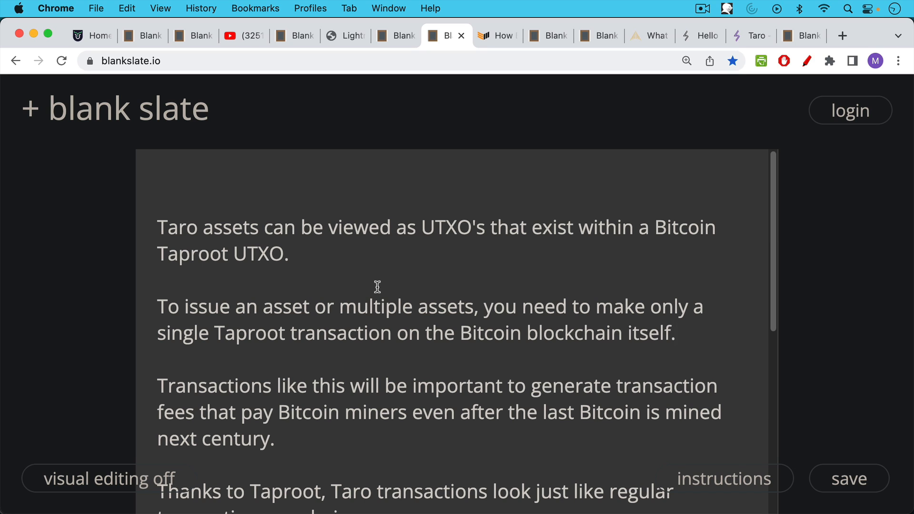
mouse_move(377, 277)
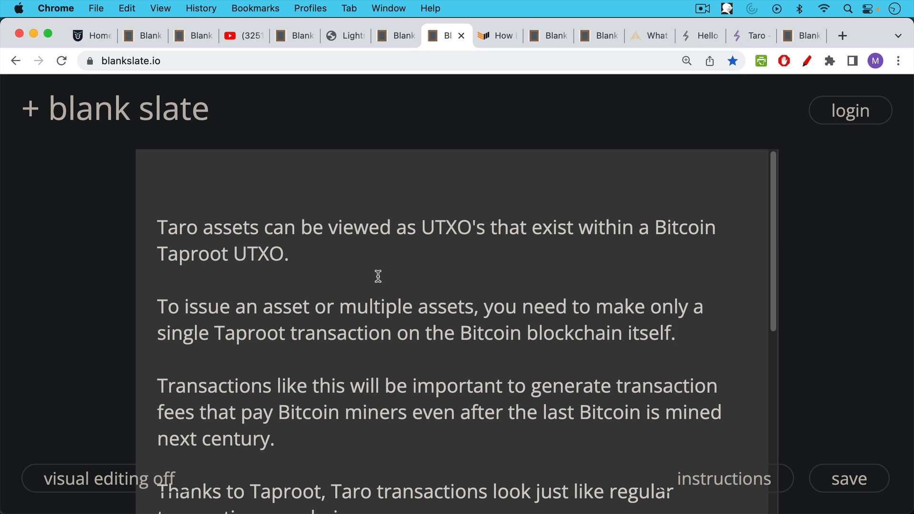
mouse_move(381, 267)
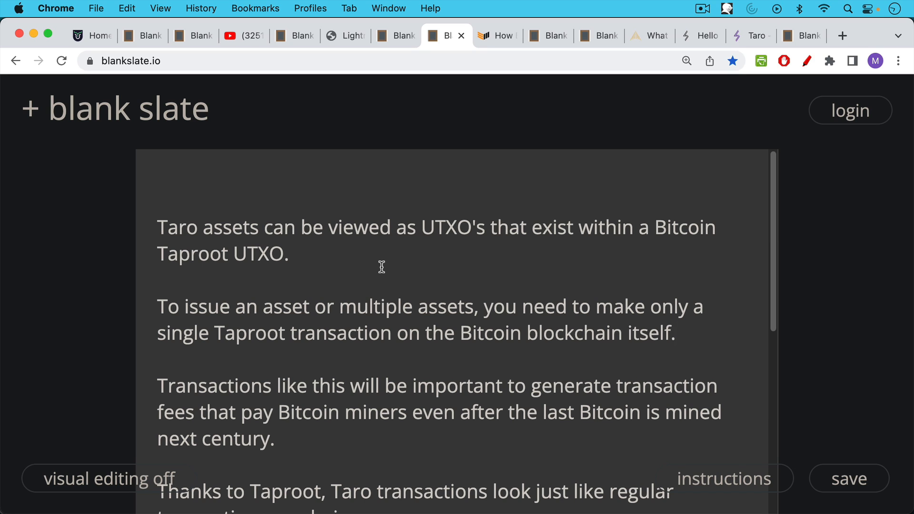
mouse_move(380, 268)
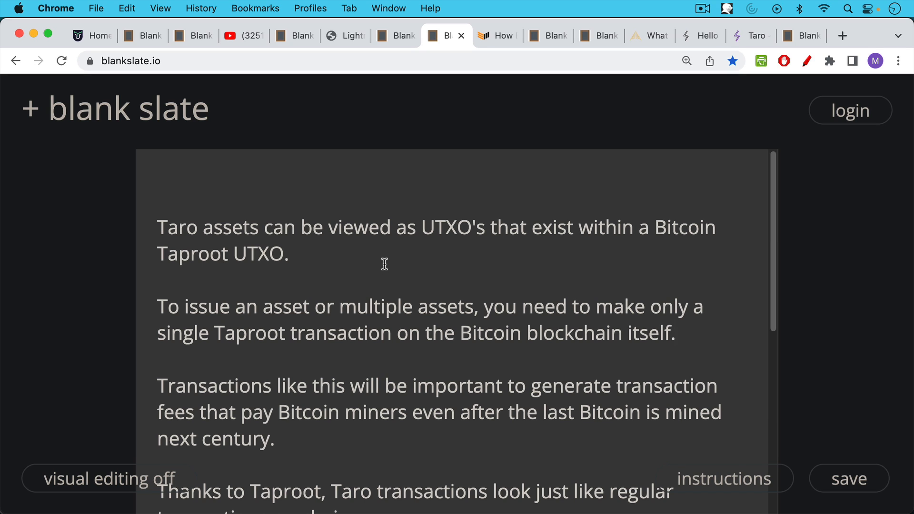
mouse_move(384, 261)
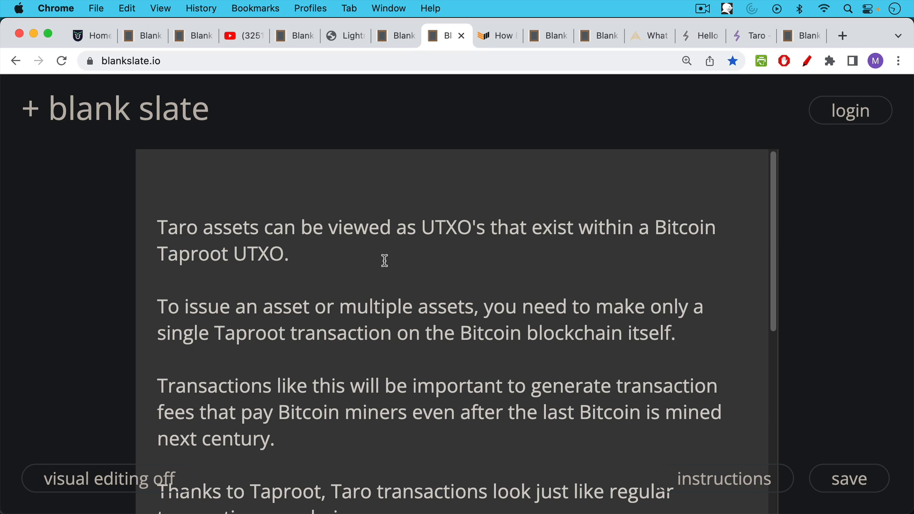
mouse_move(389, 256)
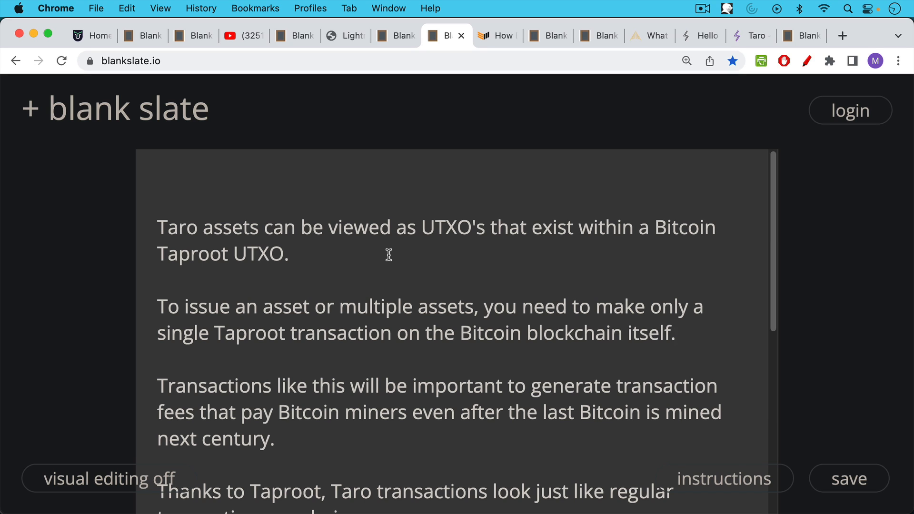
mouse_move(385, 293)
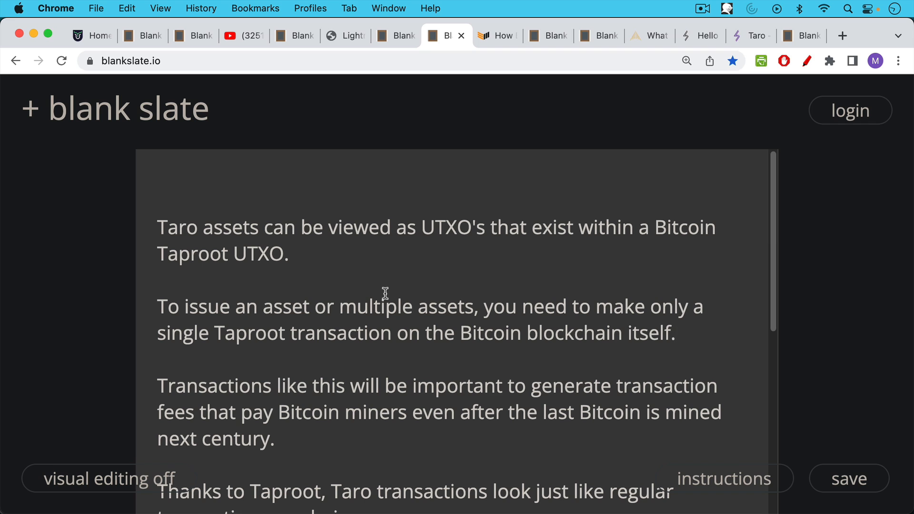
scroll("down", 3)
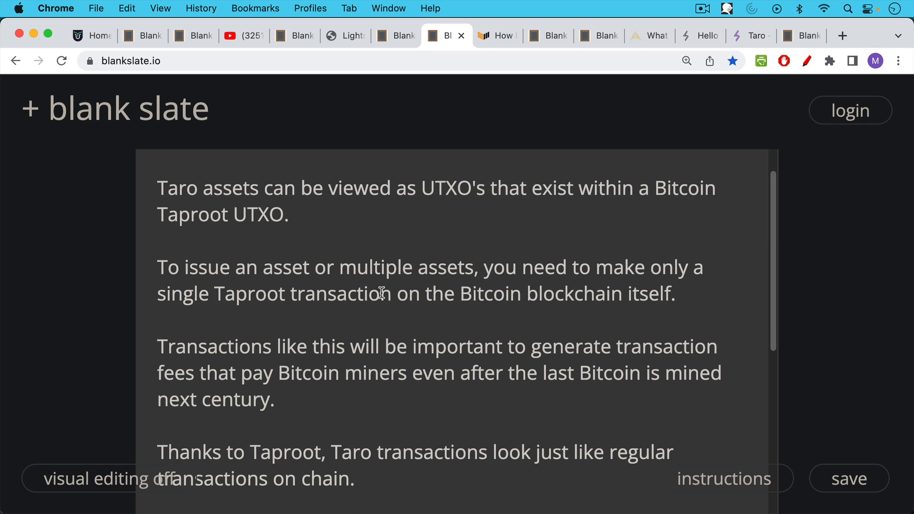
mouse_move(382, 279)
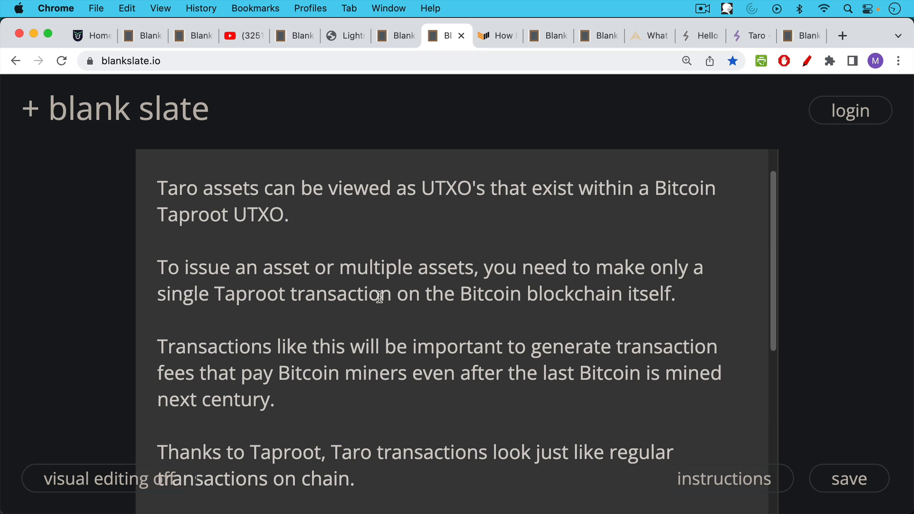
mouse_move(380, 291)
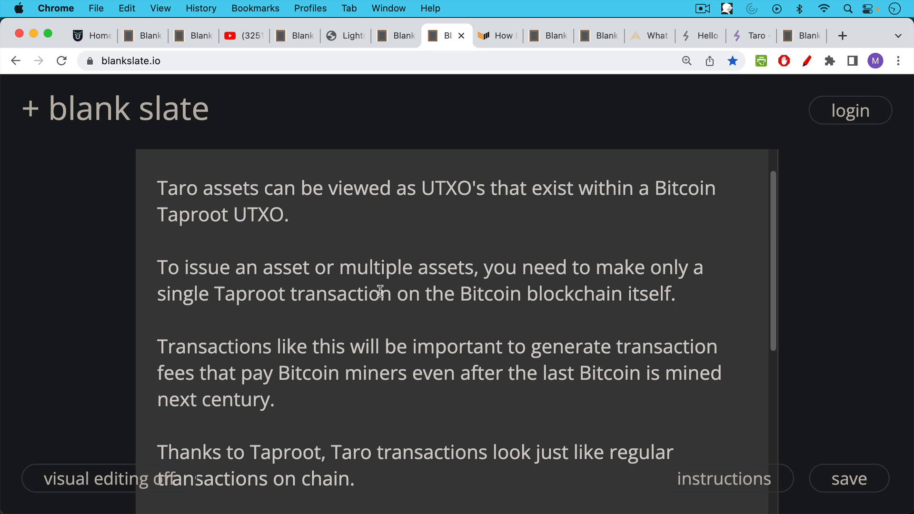
scroll("down", 3)
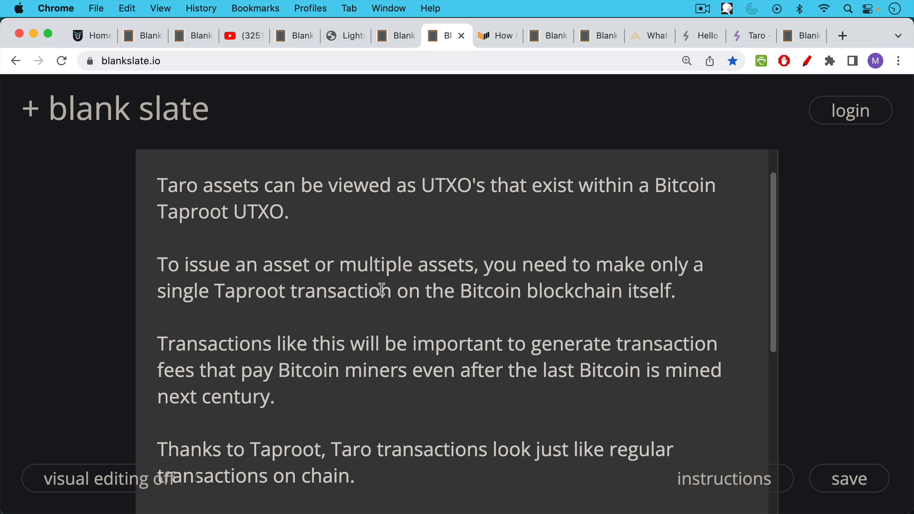
mouse_move(384, 298)
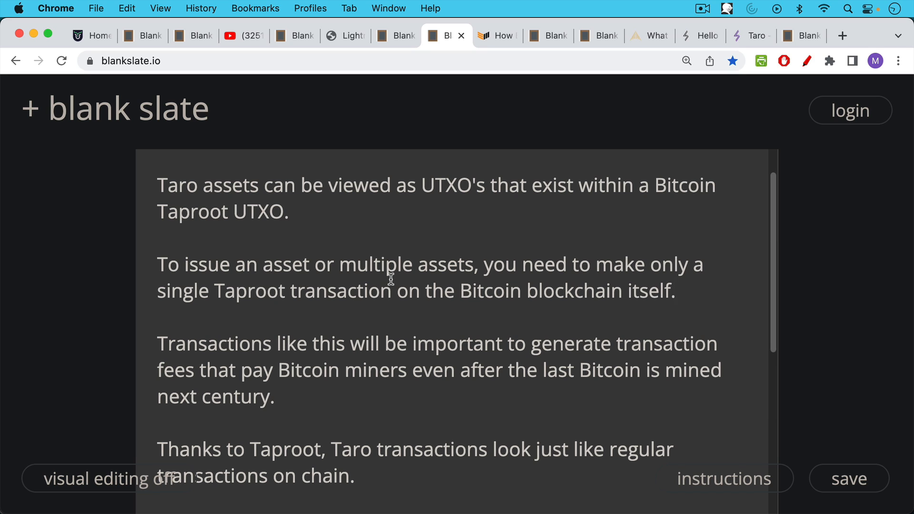
scroll("down", 3)
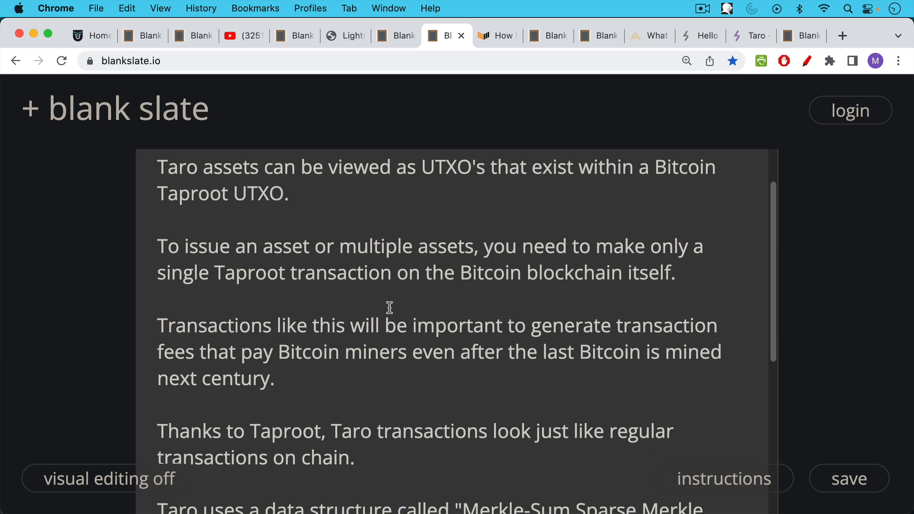
scroll("down", 3)
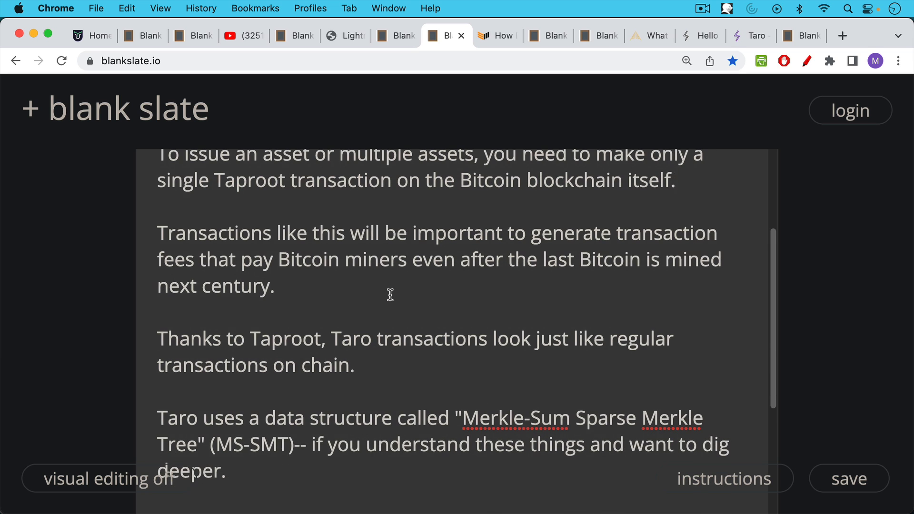
scroll("down", 3)
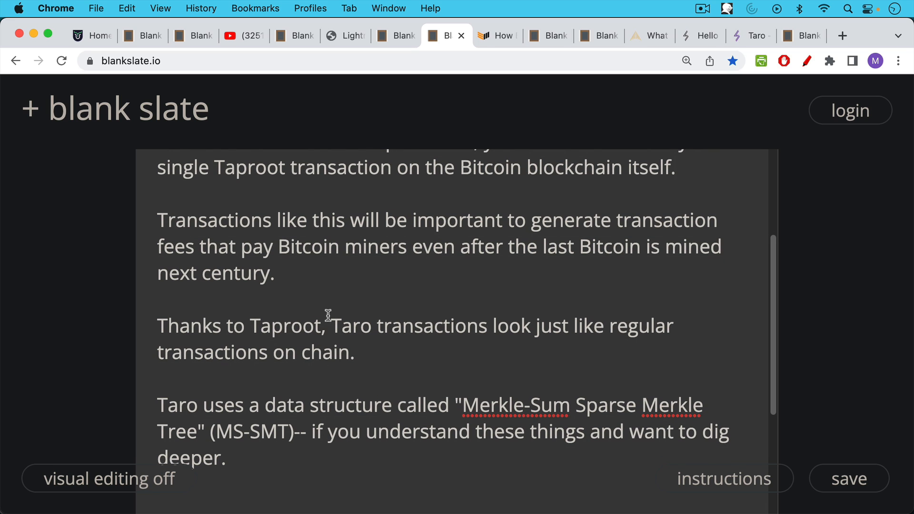
mouse_move(328, 317)
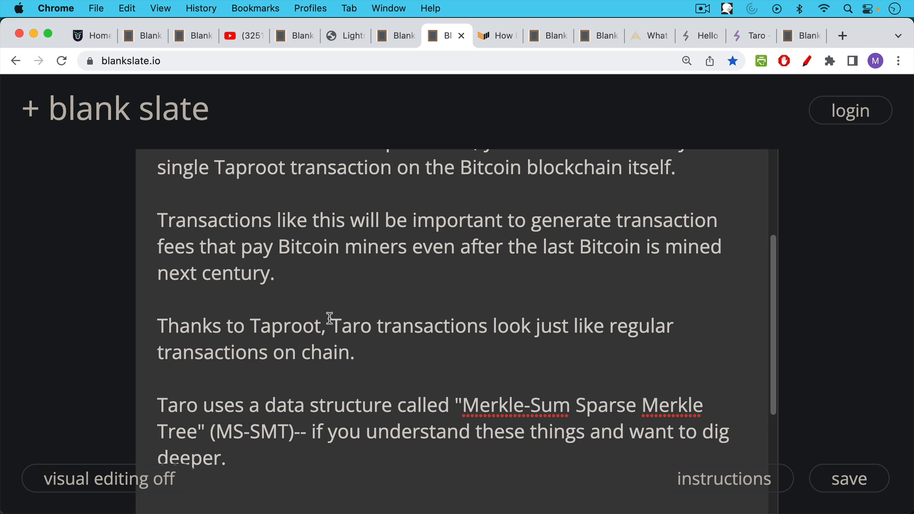
mouse_move(398, 200)
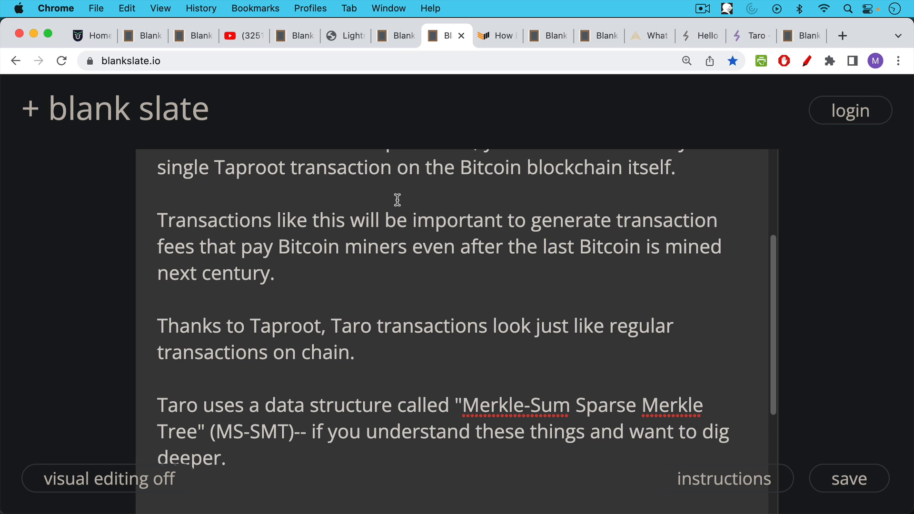
left_click(495, 35)
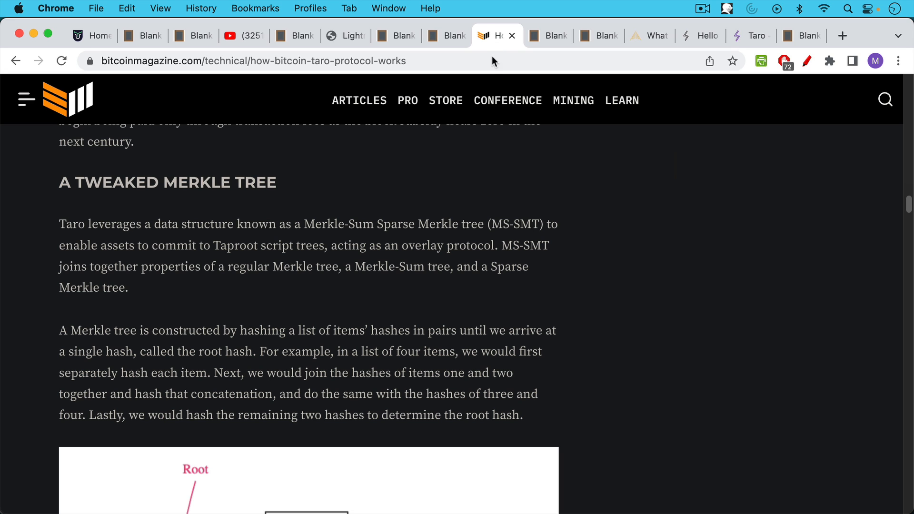
Scroll the Bitcoin Magazine Taro article to its 'A Tweaked Merkle Tree' section and diagram.
scroll("down", 3)
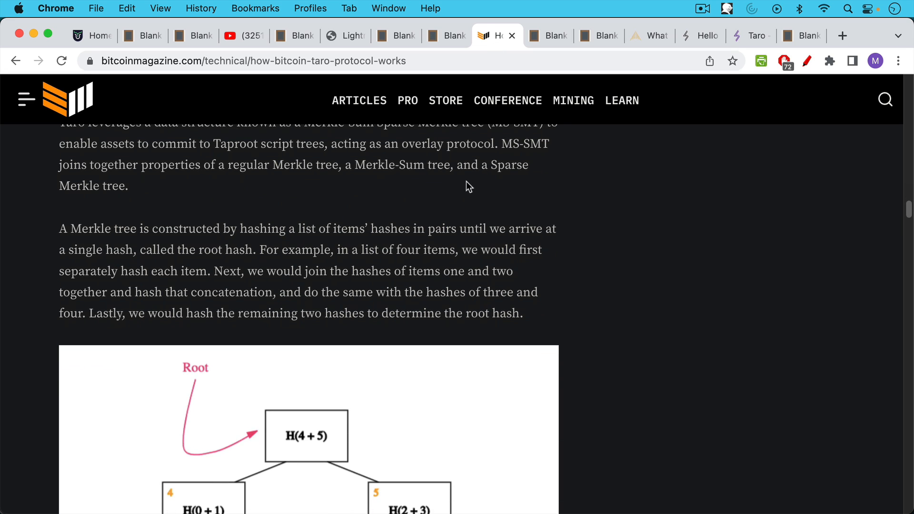
mouse_move(508, 100)
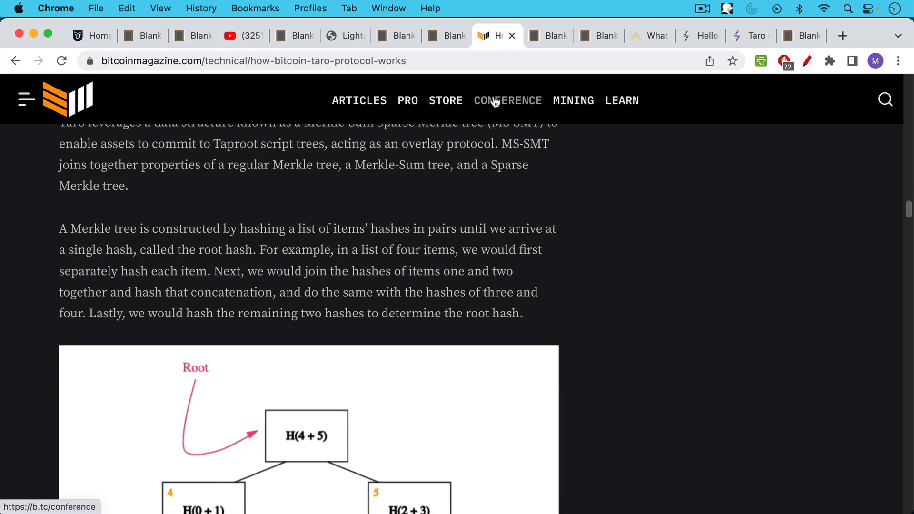
mouse_move(494, 119)
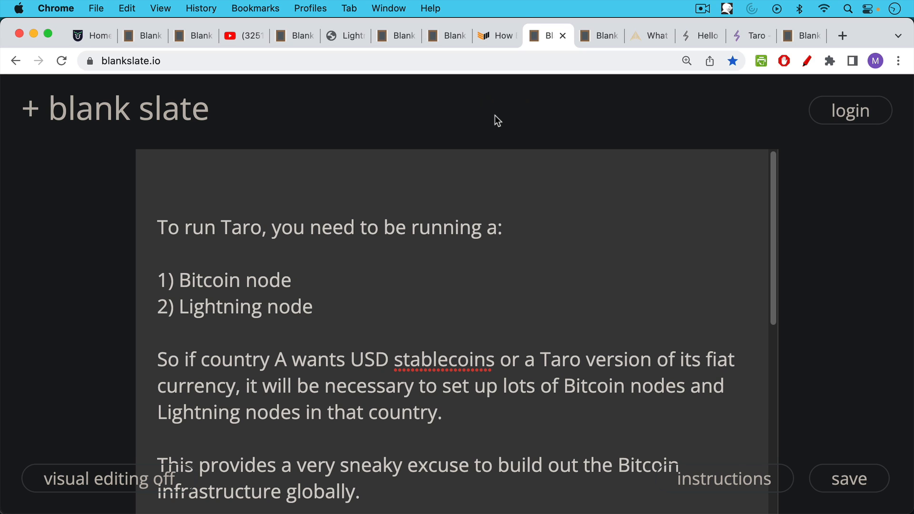
mouse_move(483, 154)
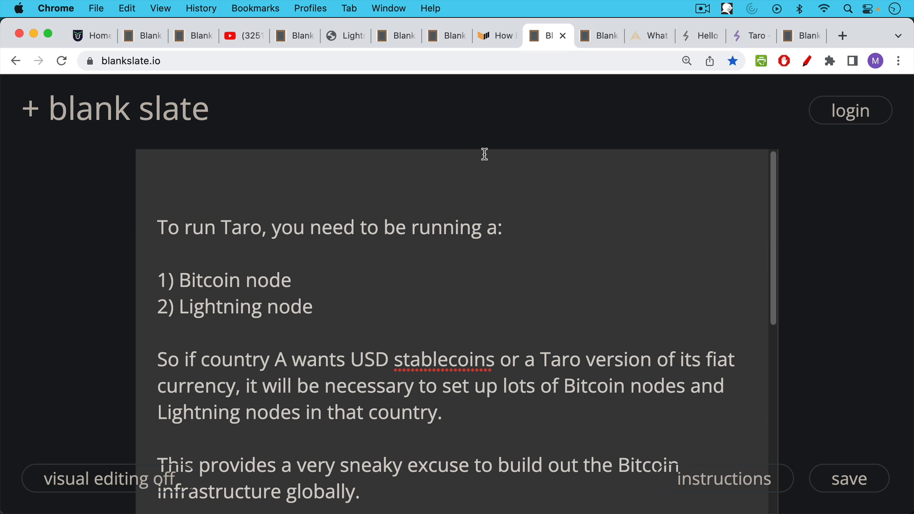
Scroll the 'To run Taro' note down to its closing point about node infrastructure.
scroll("down", 3)
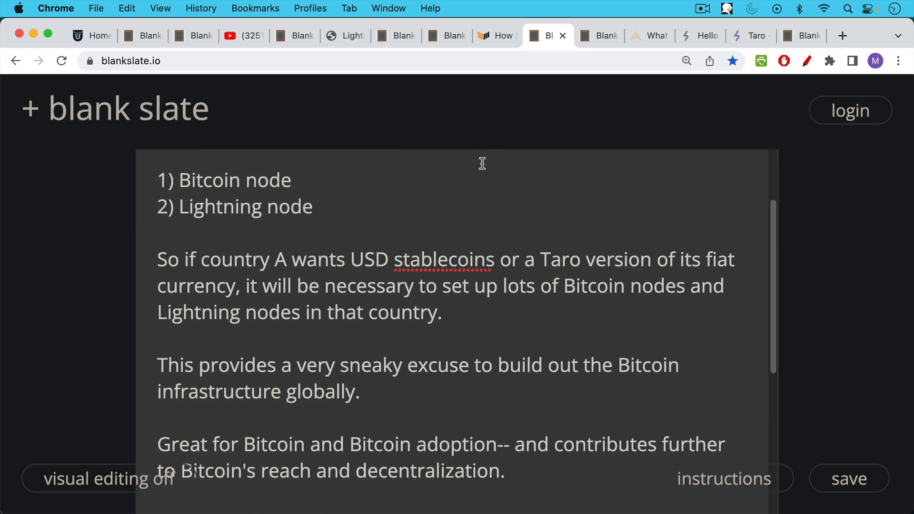
scroll("down", 3)
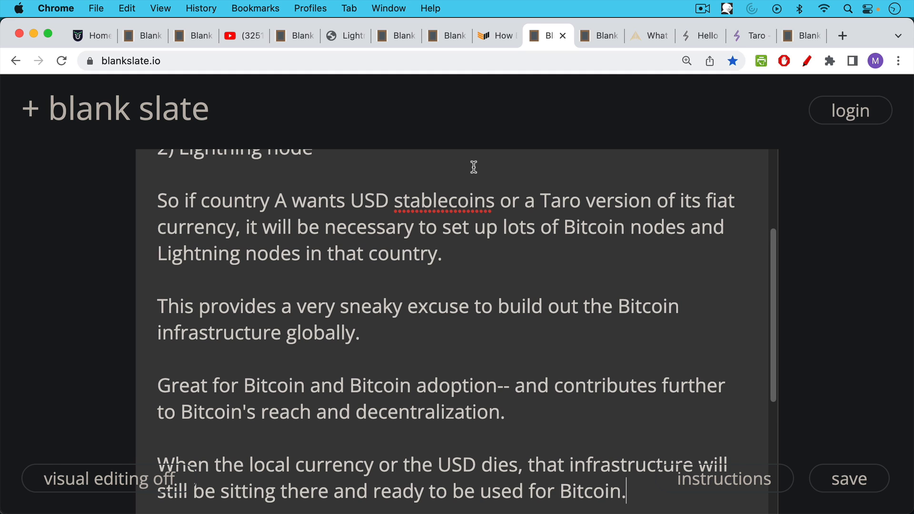
scroll("down", 3)
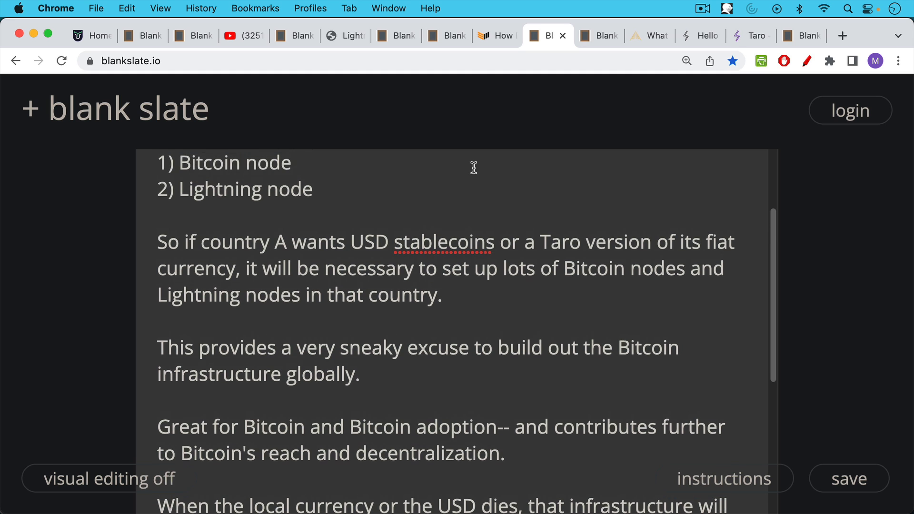
scroll("down", 3)
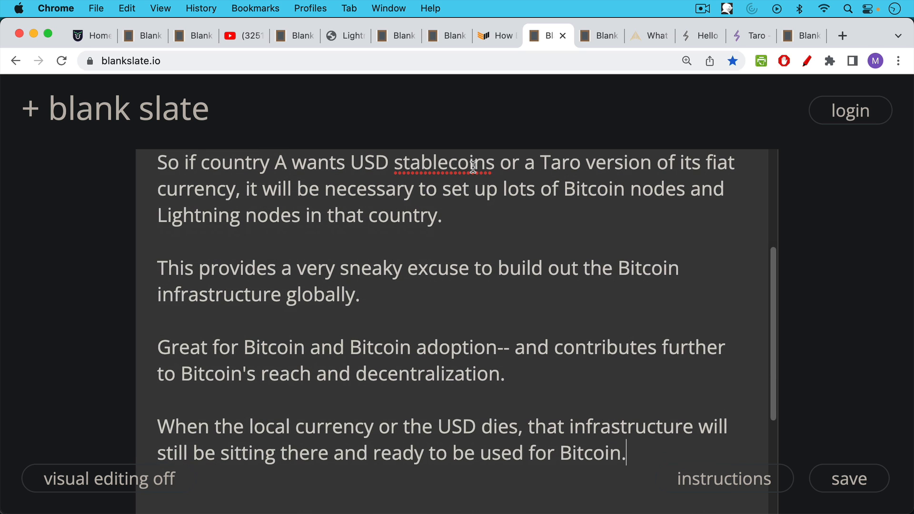
scroll("down", 3)
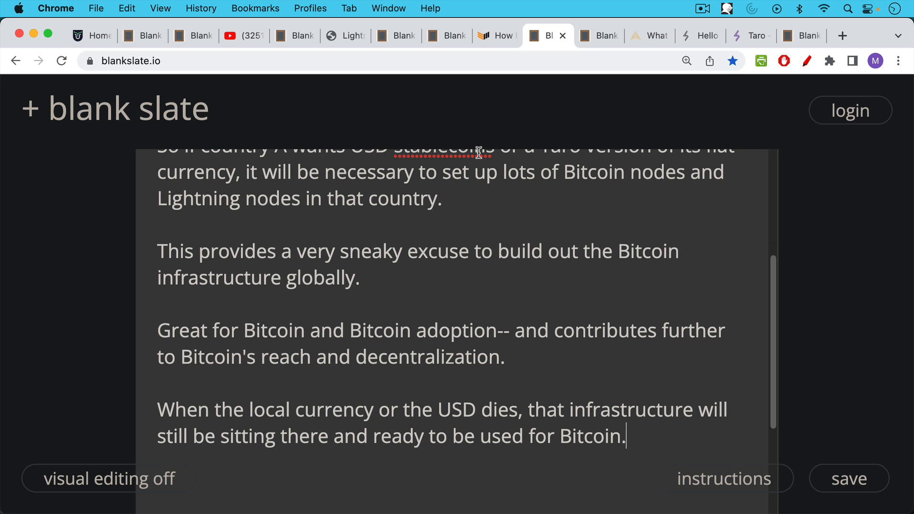
mouse_move(479, 159)
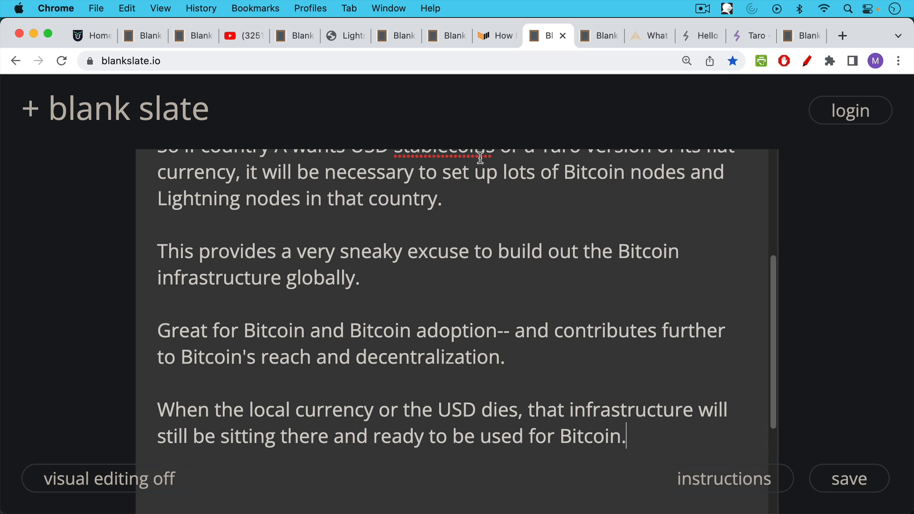
mouse_move(594, 40)
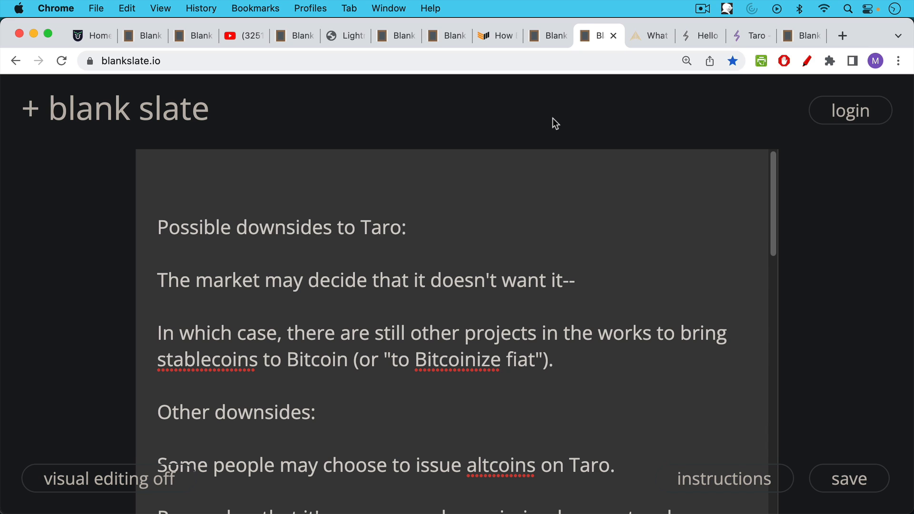
mouse_move(549, 134)
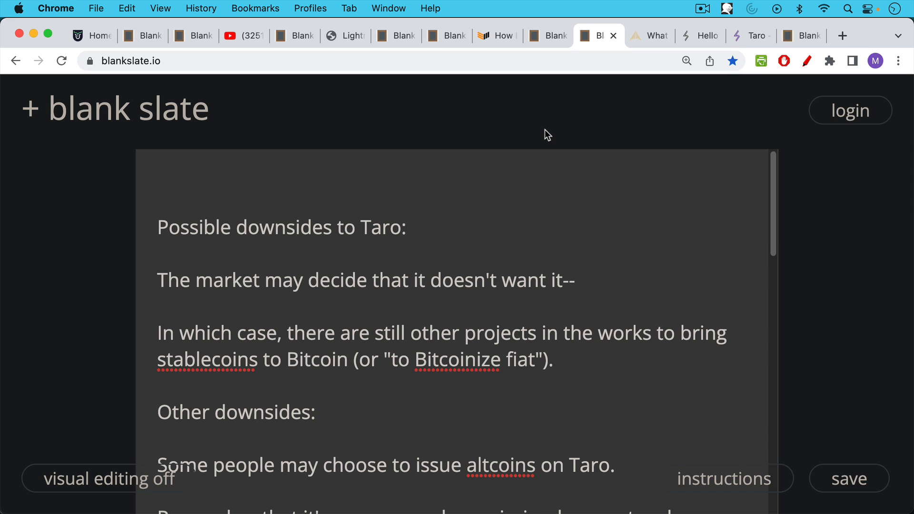
mouse_move(533, 140)
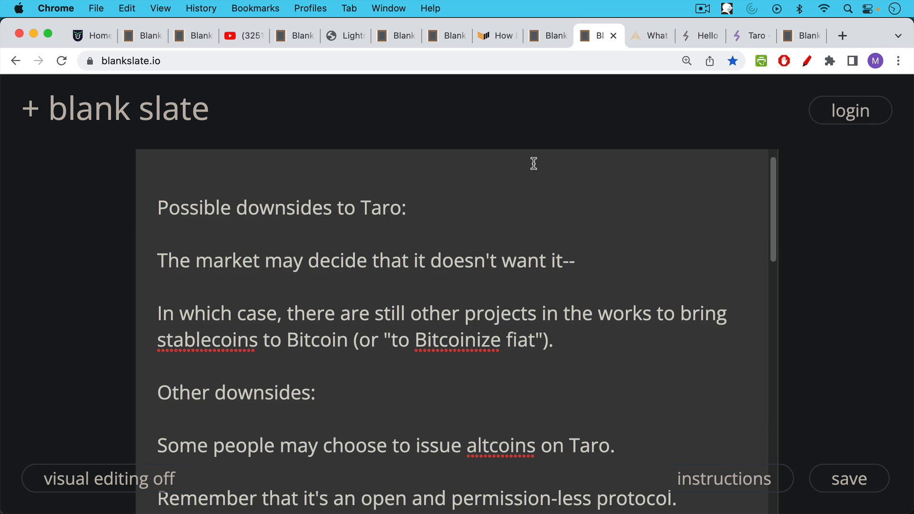
Scroll the 'Possible downsides to Taro' note to the point that altcoin activity pays Bitcoin miners and node operators.
scroll("down", 3)
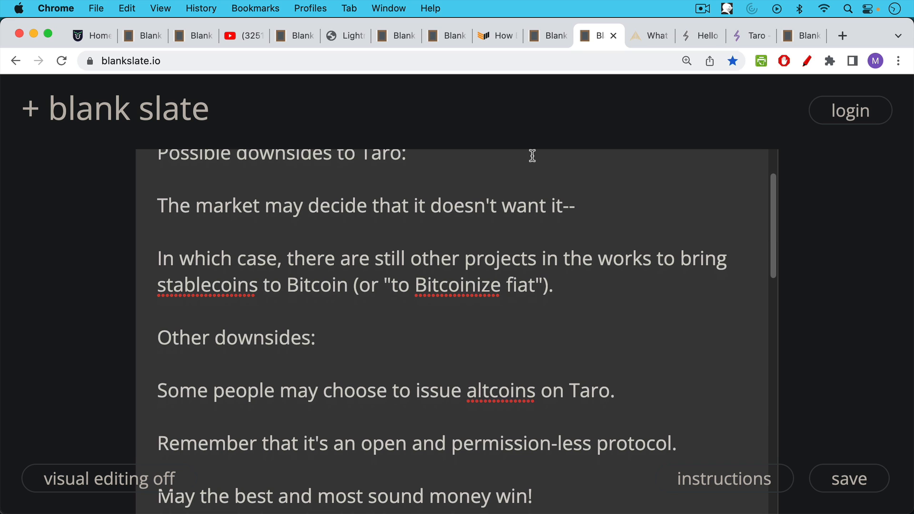
scroll("down", 3)
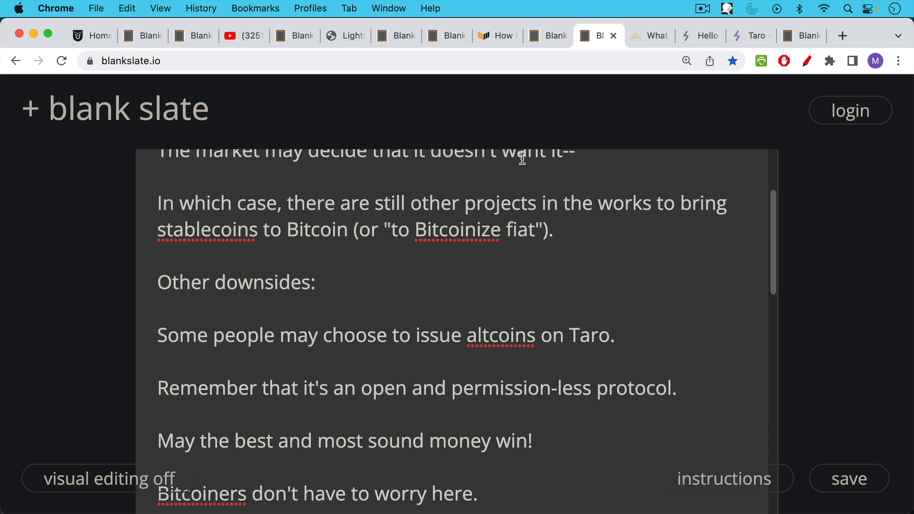
scroll("down", 3)
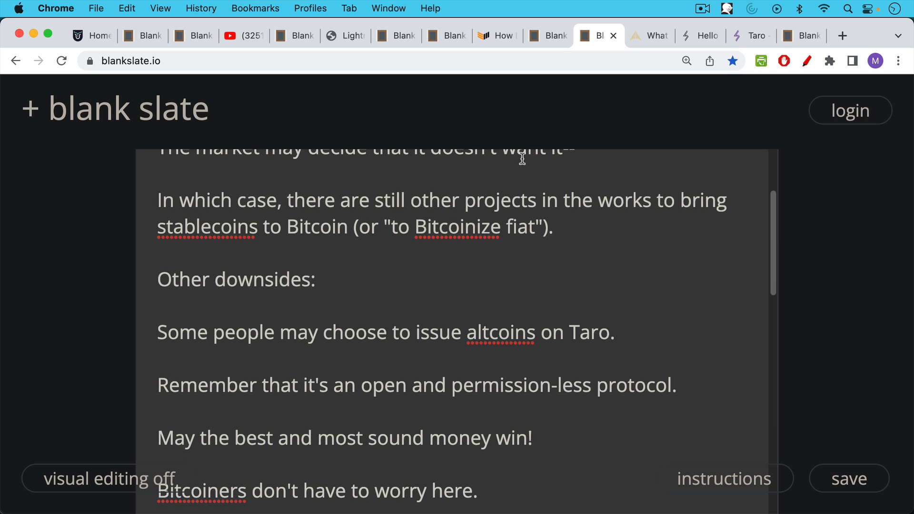
mouse_move(505, 220)
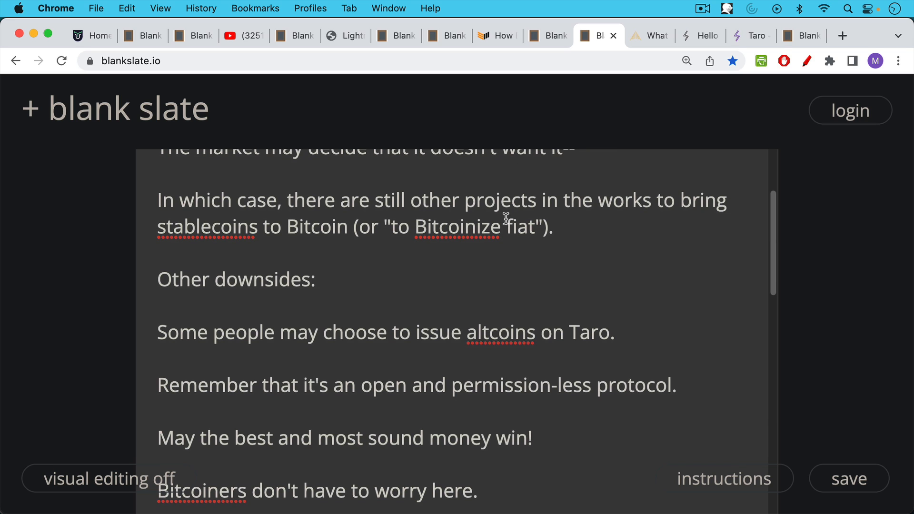
mouse_move(504, 222)
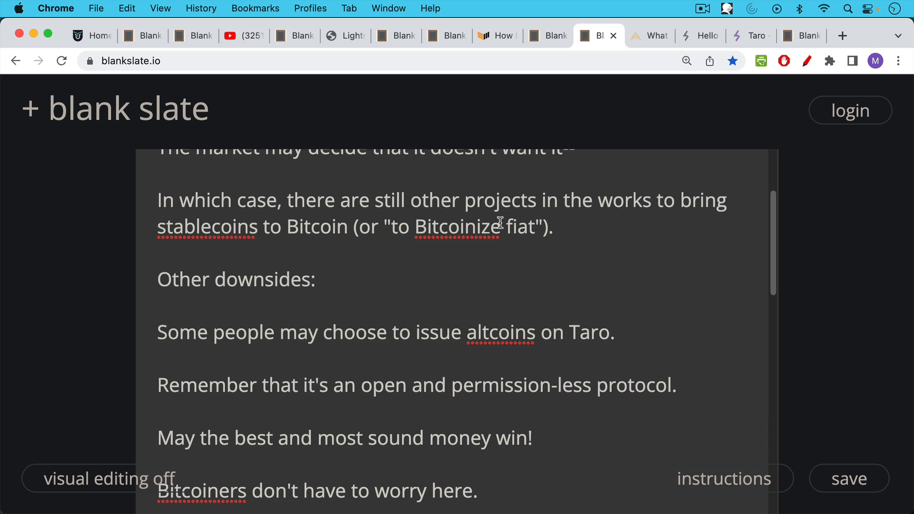
mouse_move(497, 241)
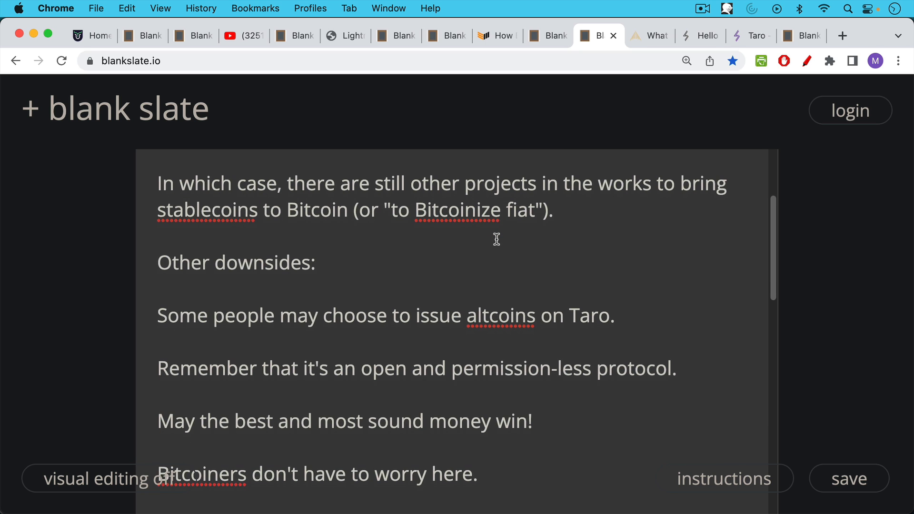
scroll("down", 3)
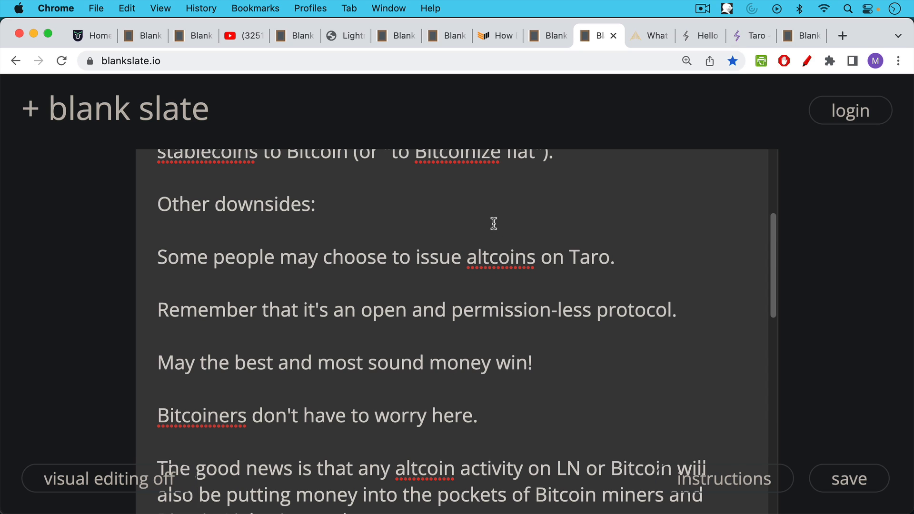
mouse_move(495, 244)
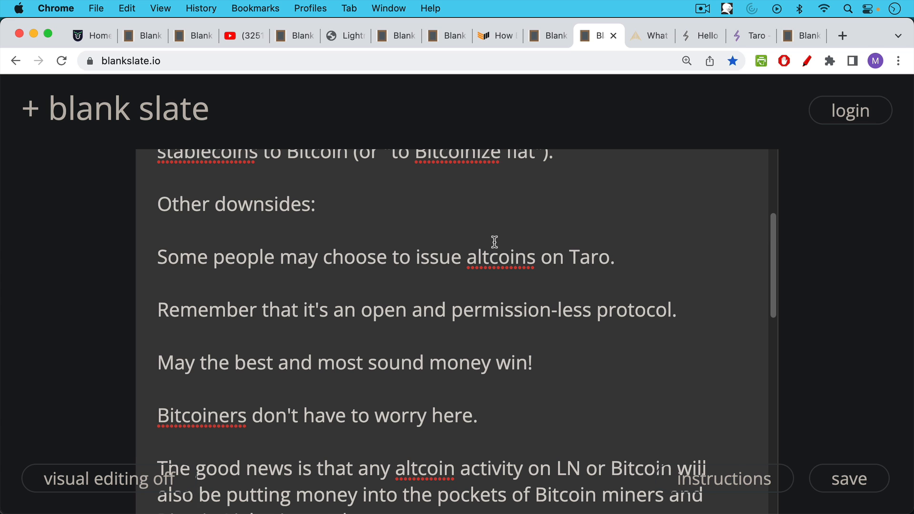
scroll("down", 3)
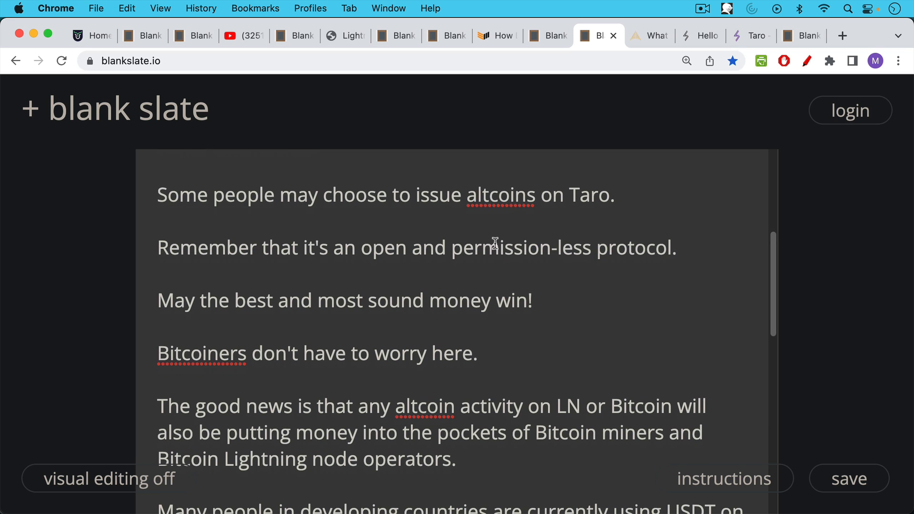
mouse_move(496, 238)
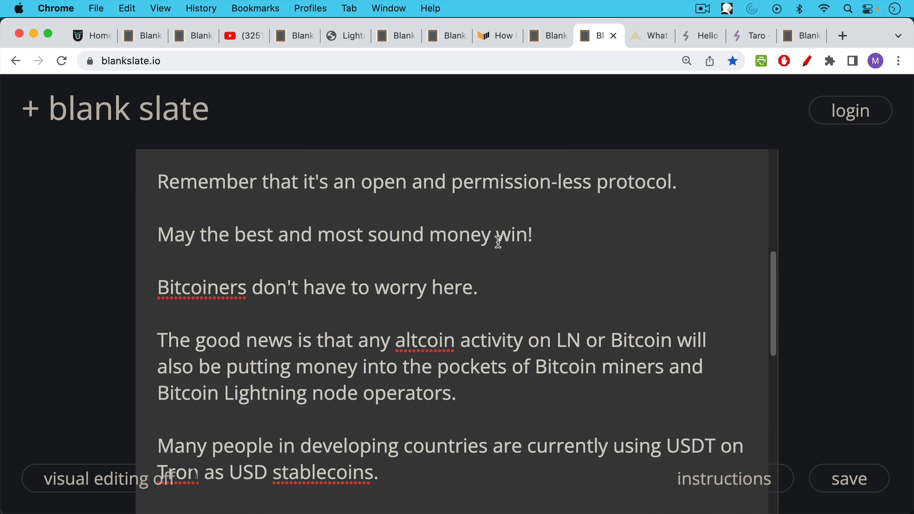
Scroll the note to its closing lines that stablecoins on Bitcoin are better and Taro may be the solution.
scroll("down", 3)
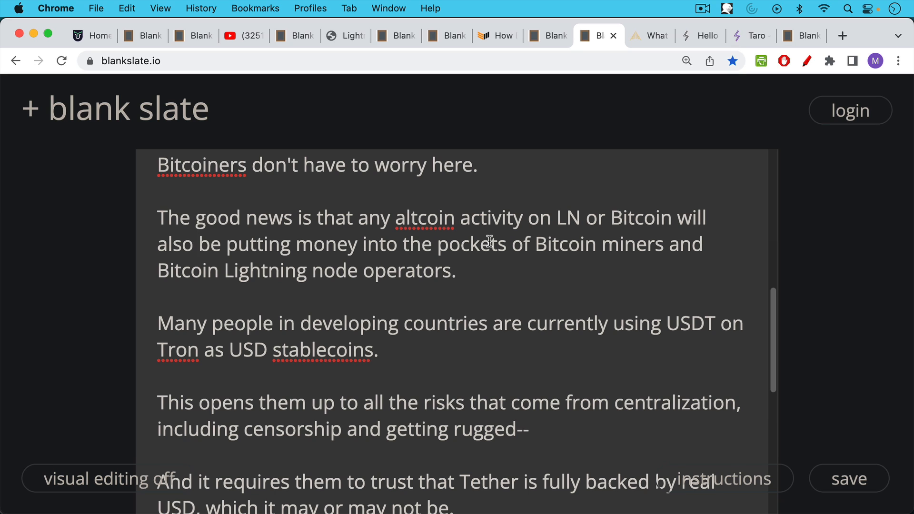
mouse_move(481, 263)
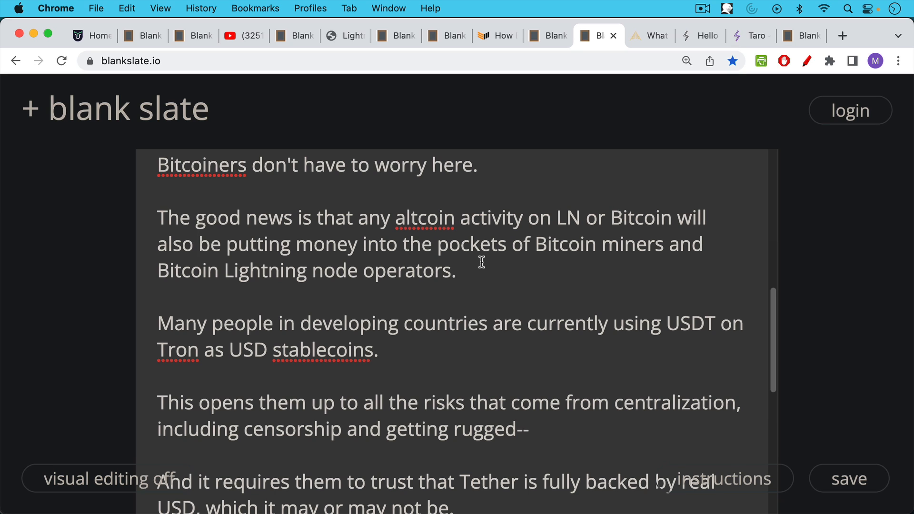
mouse_move(482, 266)
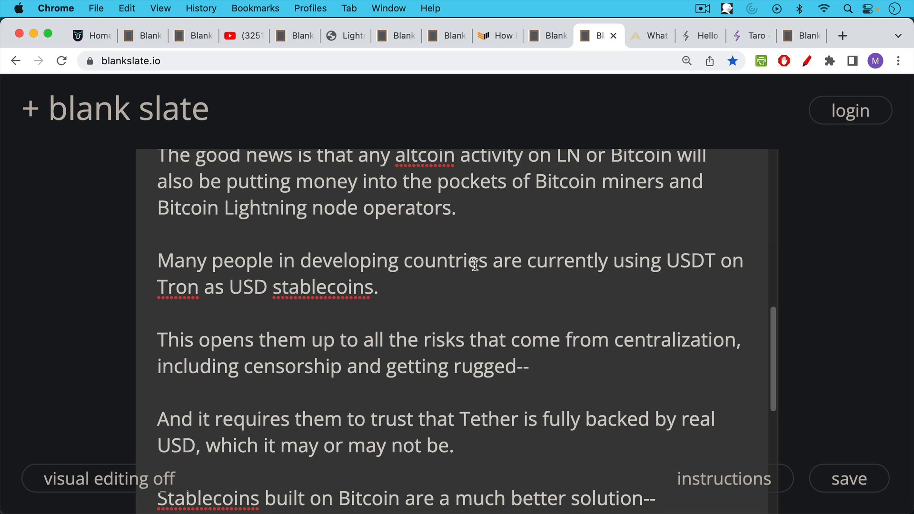
scroll("down", 3)
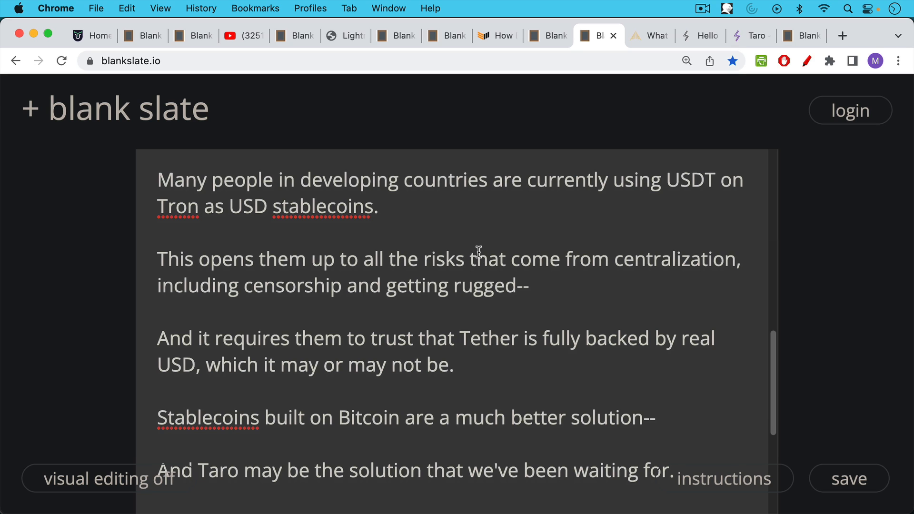
mouse_move(480, 298)
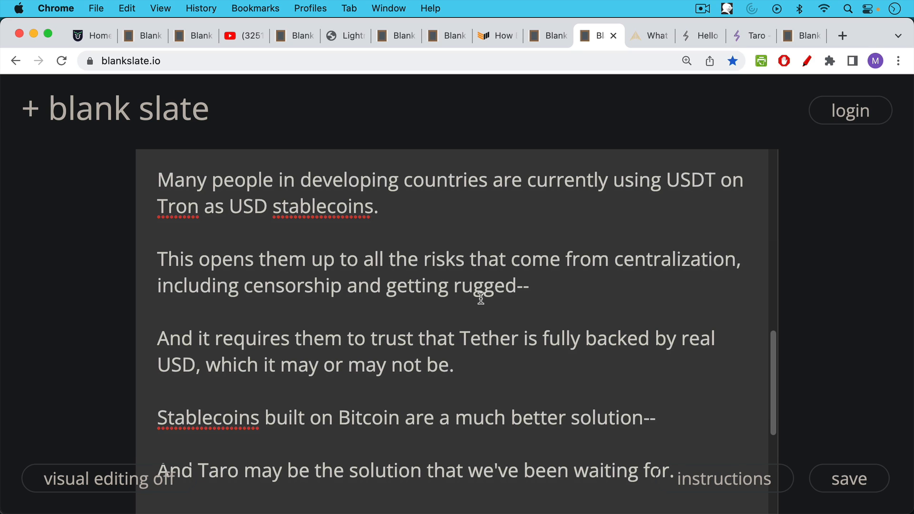
mouse_move(494, 337)
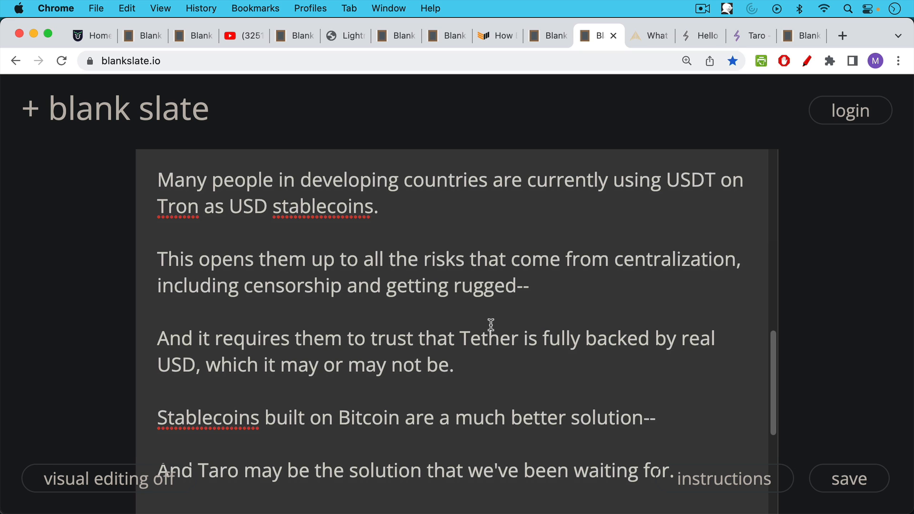
scroll("down", 3)
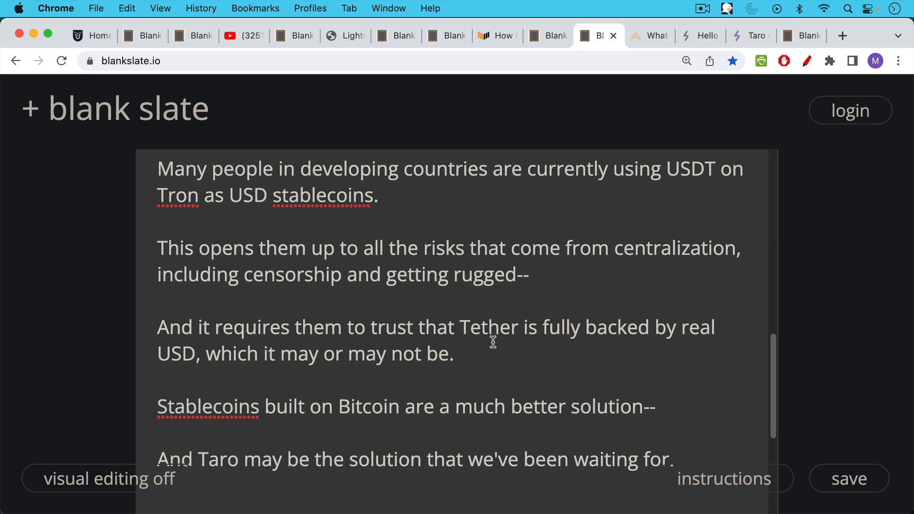
scroll("down", 3)
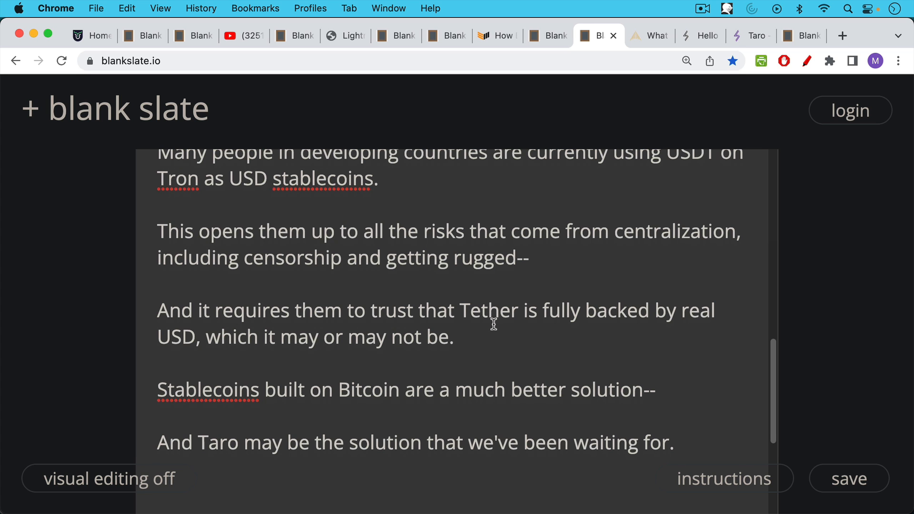
mouse_move(554, 143)
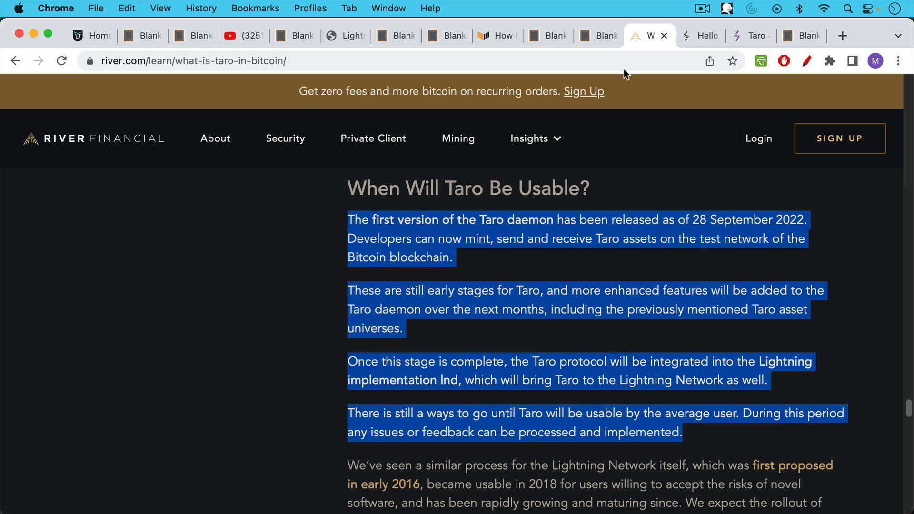
mouse_move(554, 245)
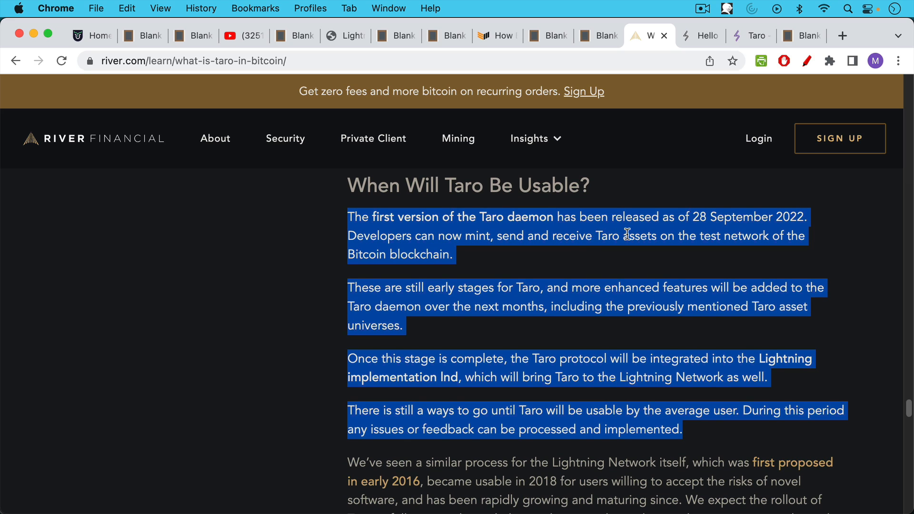
mouse_move(712, 229)
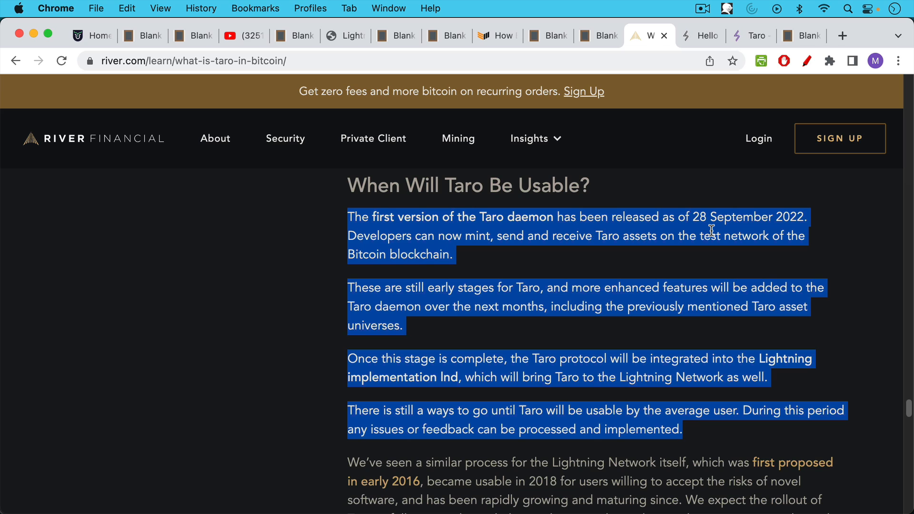
mouse_move(542, 261)
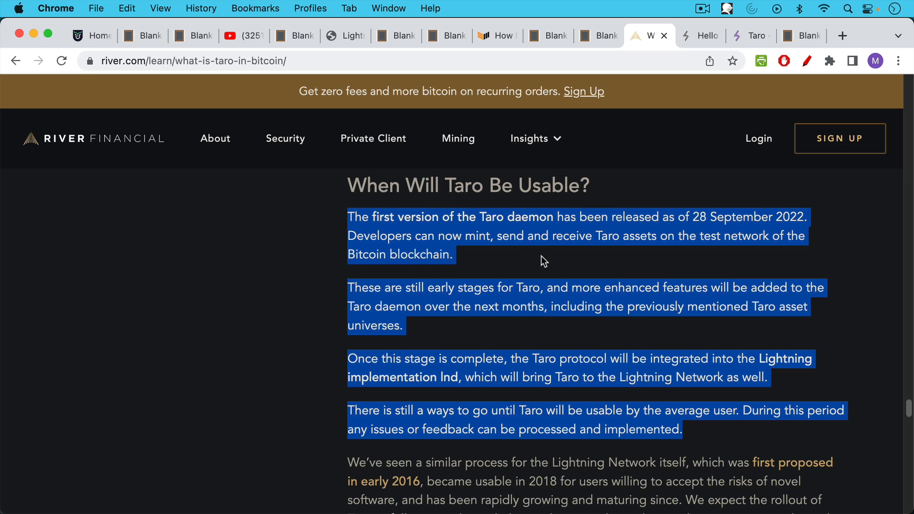
mouse_move(593, 261)
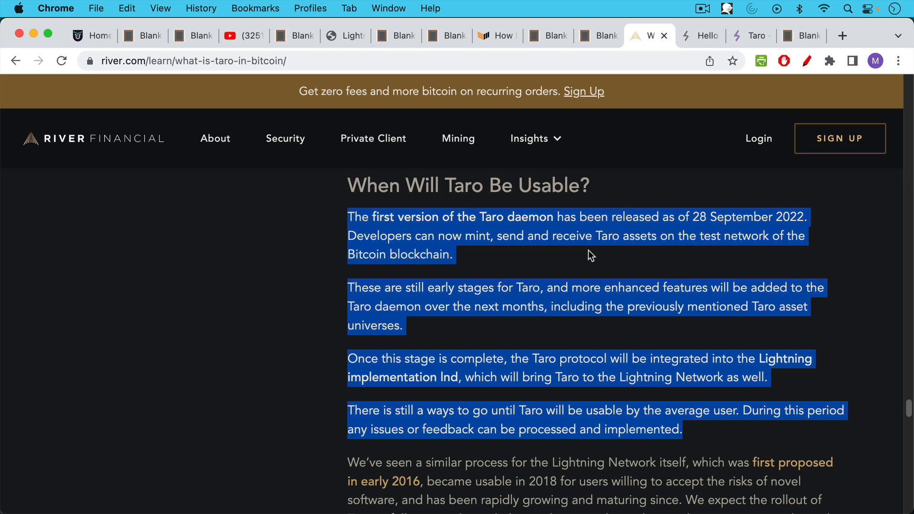
mouse_move(542, 324)
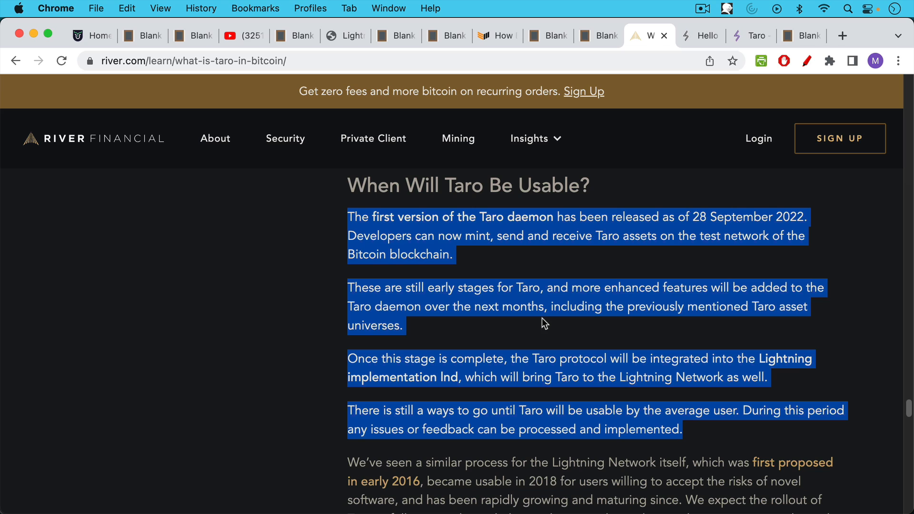
mouse_move(586, 320)
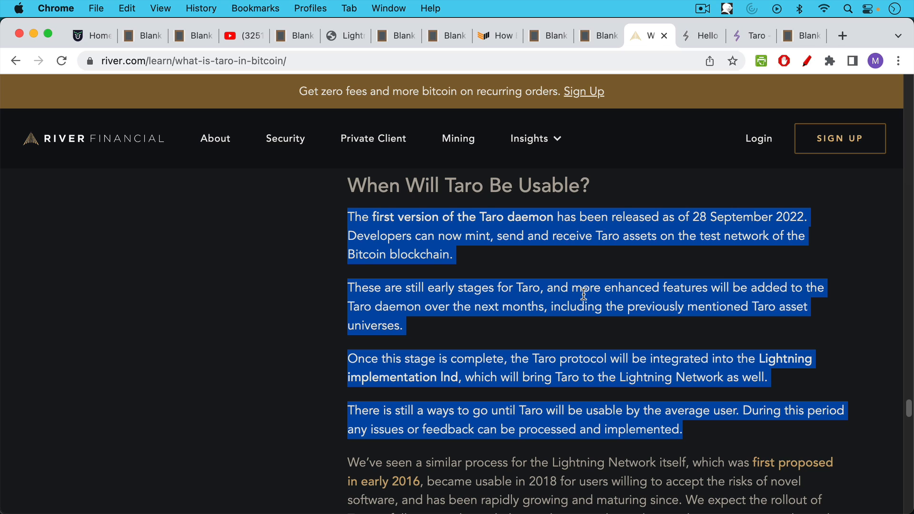
mouse_move(571, 331)
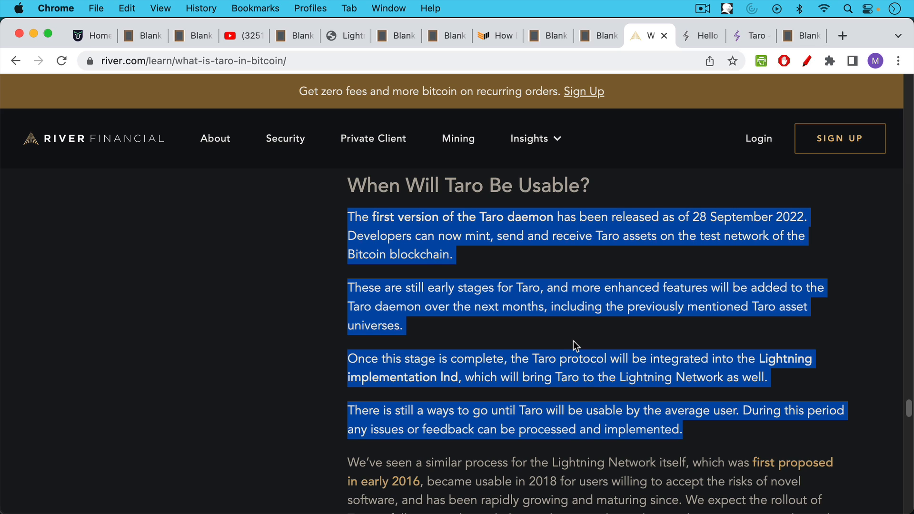
mouse_move(594, 262)
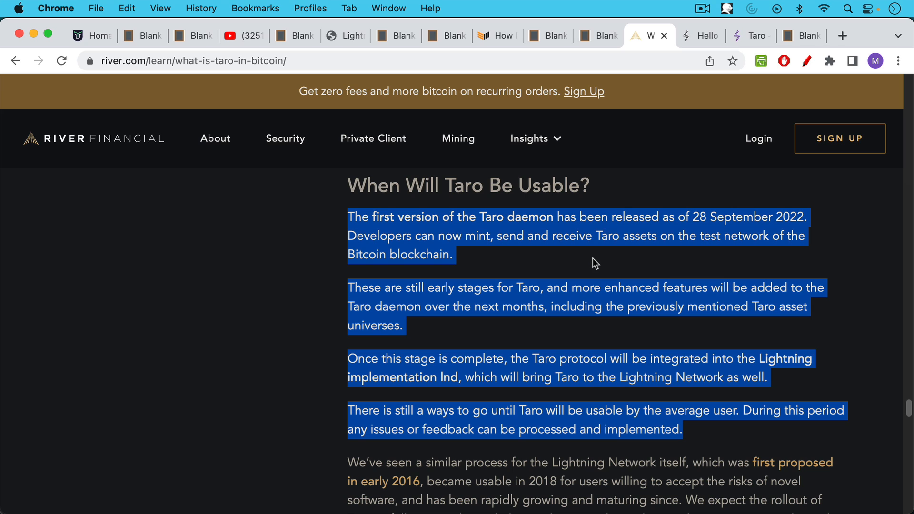
mouse_move(593, 232)
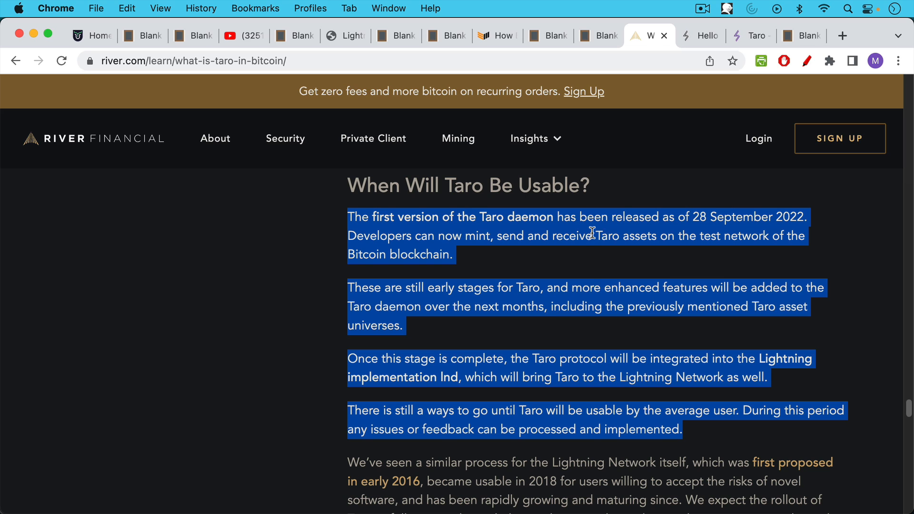
mouse_move(619, 167)
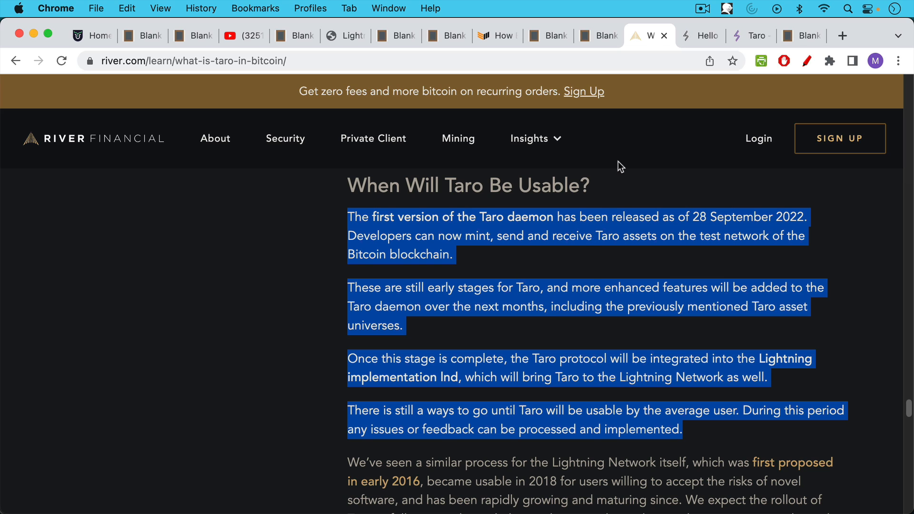
mouse_move(705, 41)
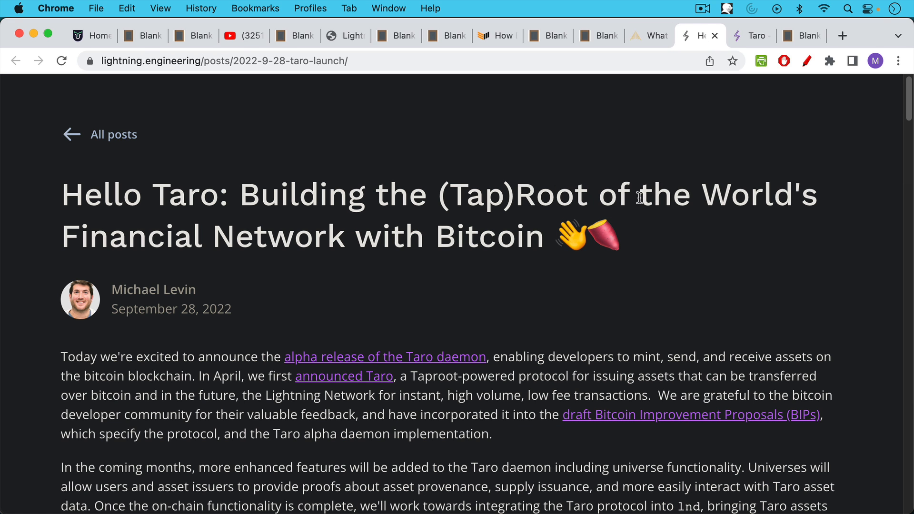
mouse_move(682, 111)
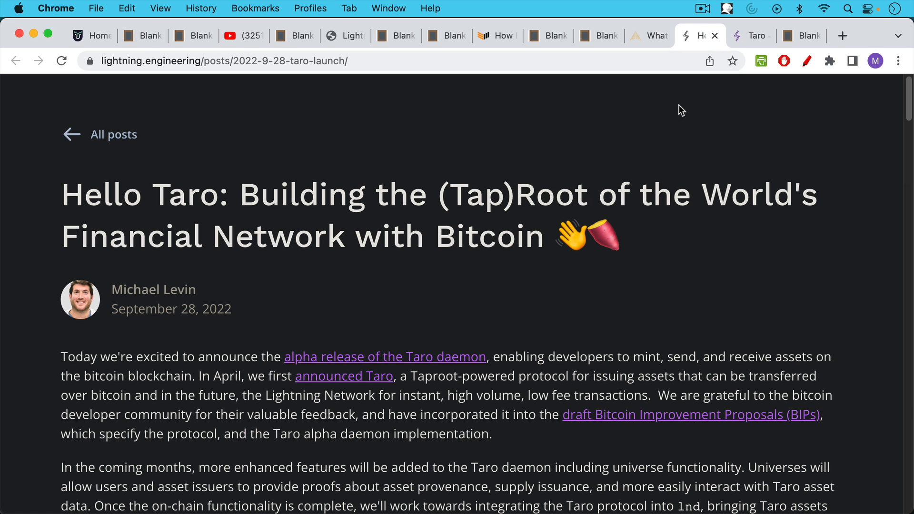
Switch to the Lightning Builder's Guide tab showing the Taro overview page.
left_click(750, 36)
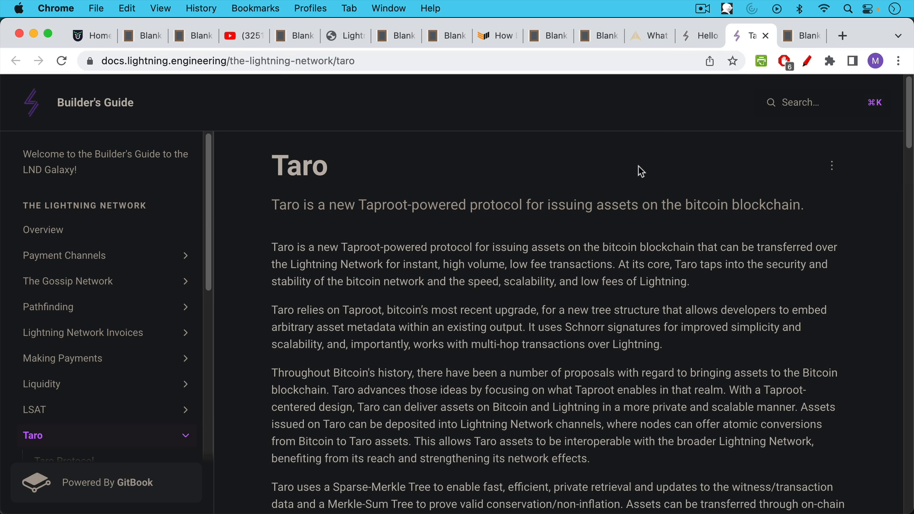
mouse_move(648, 178)
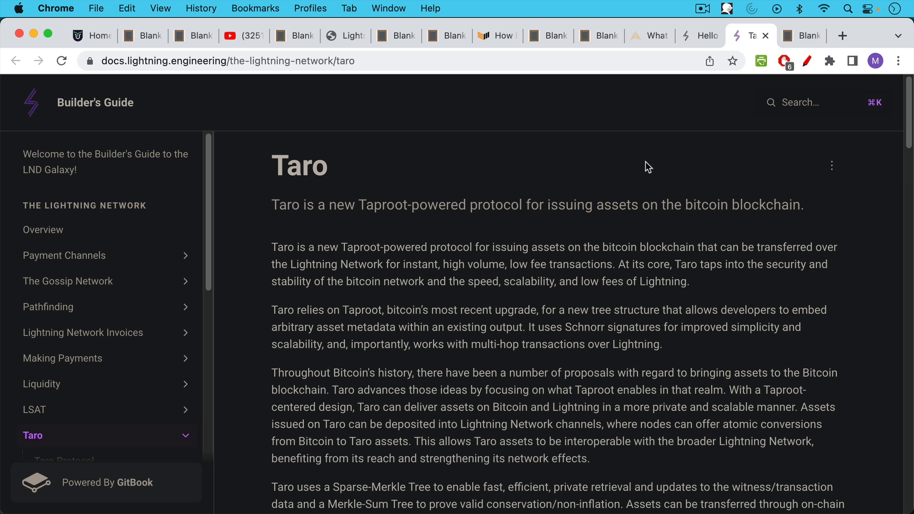
mouse_move(666, 124)
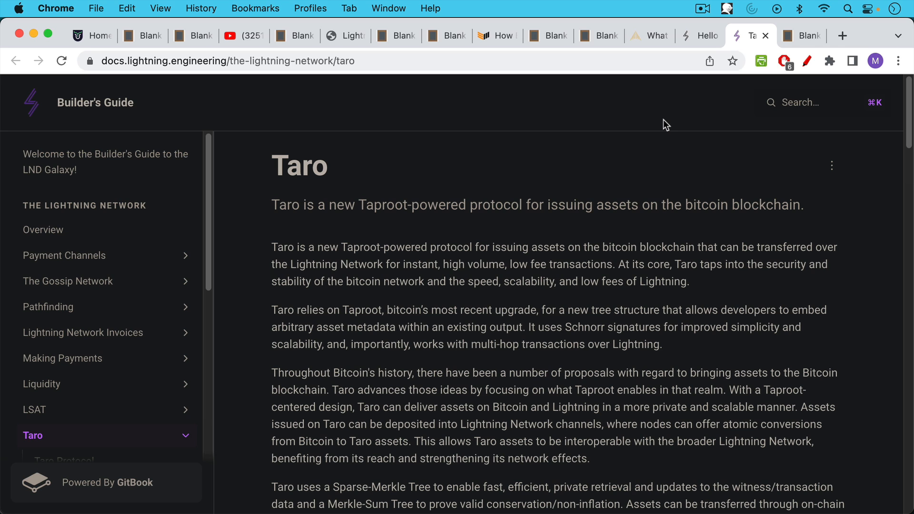
mouse_move(663, 130)
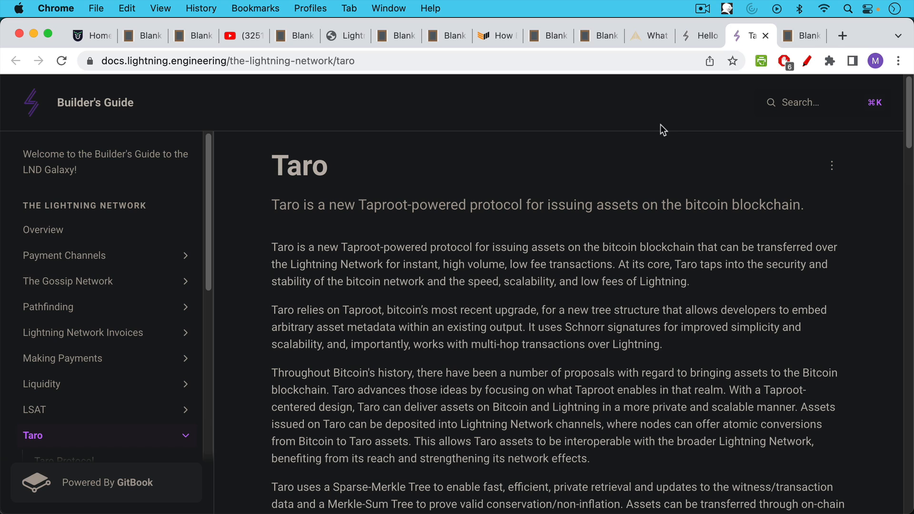
Switch to the last Blank Slate tab showing the 'Please like and SUBSCRIBE' note.
left_click(802, 35)
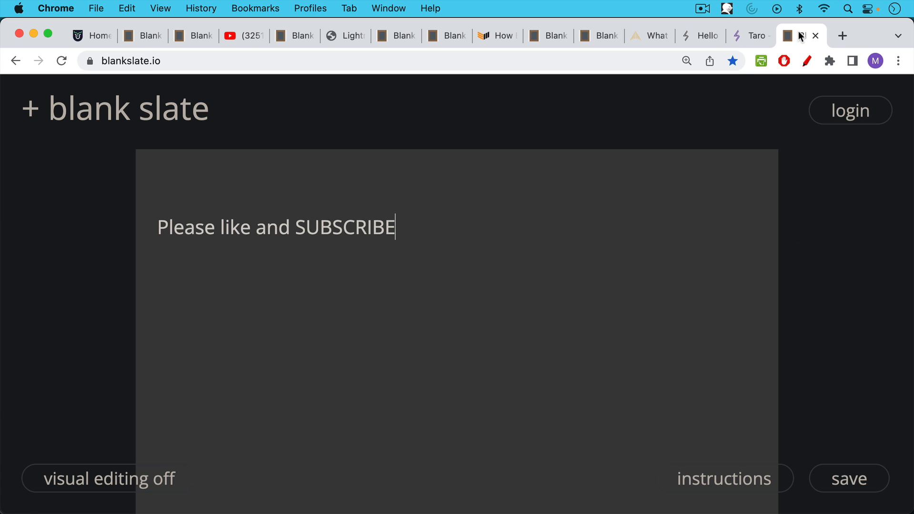